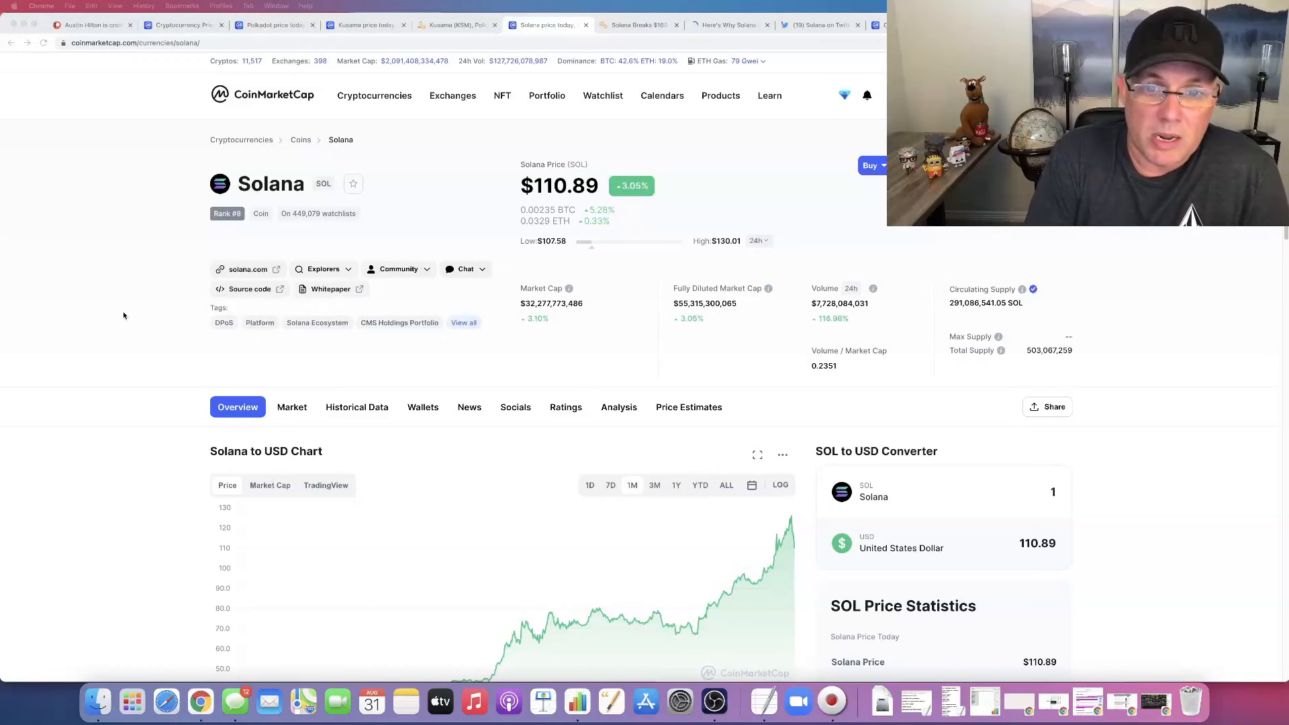
mouse_move(705, 273)
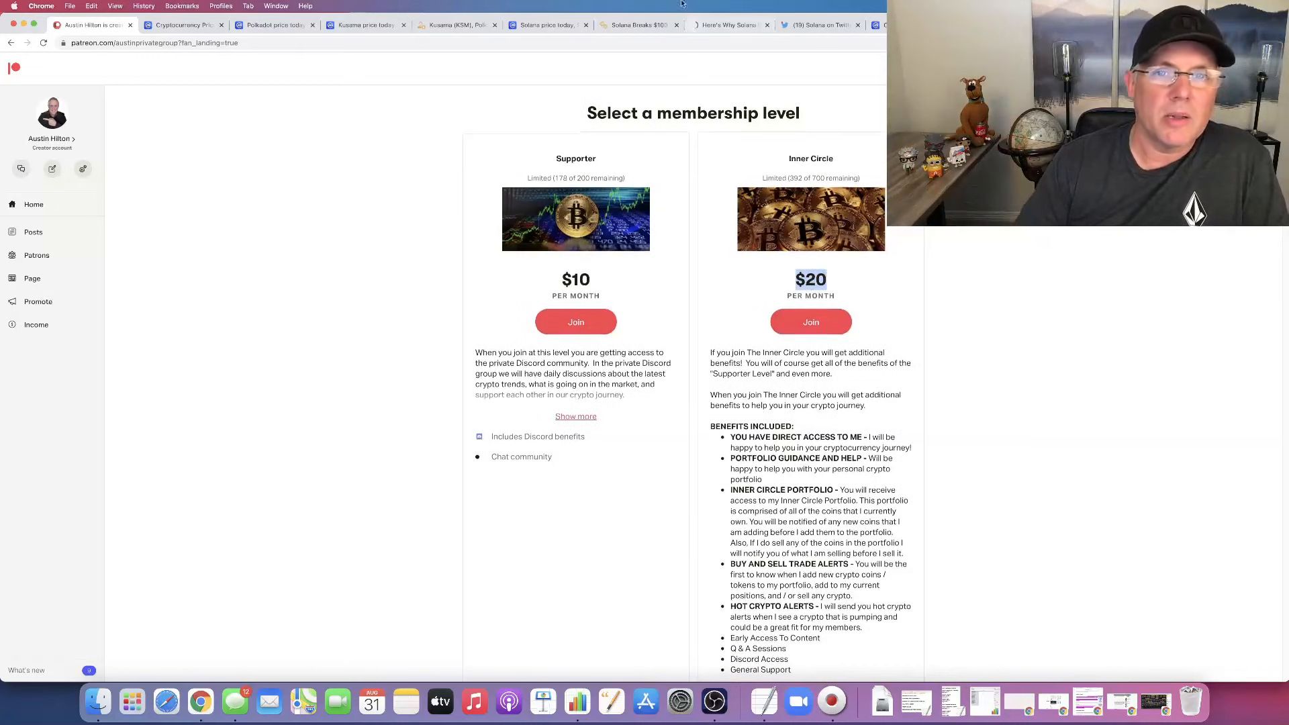
Step: Bring up the Crypto Briefing 'Solana Breaks $100' article and highlight the takeaway about soaring SOL mentions
click(547, 24)
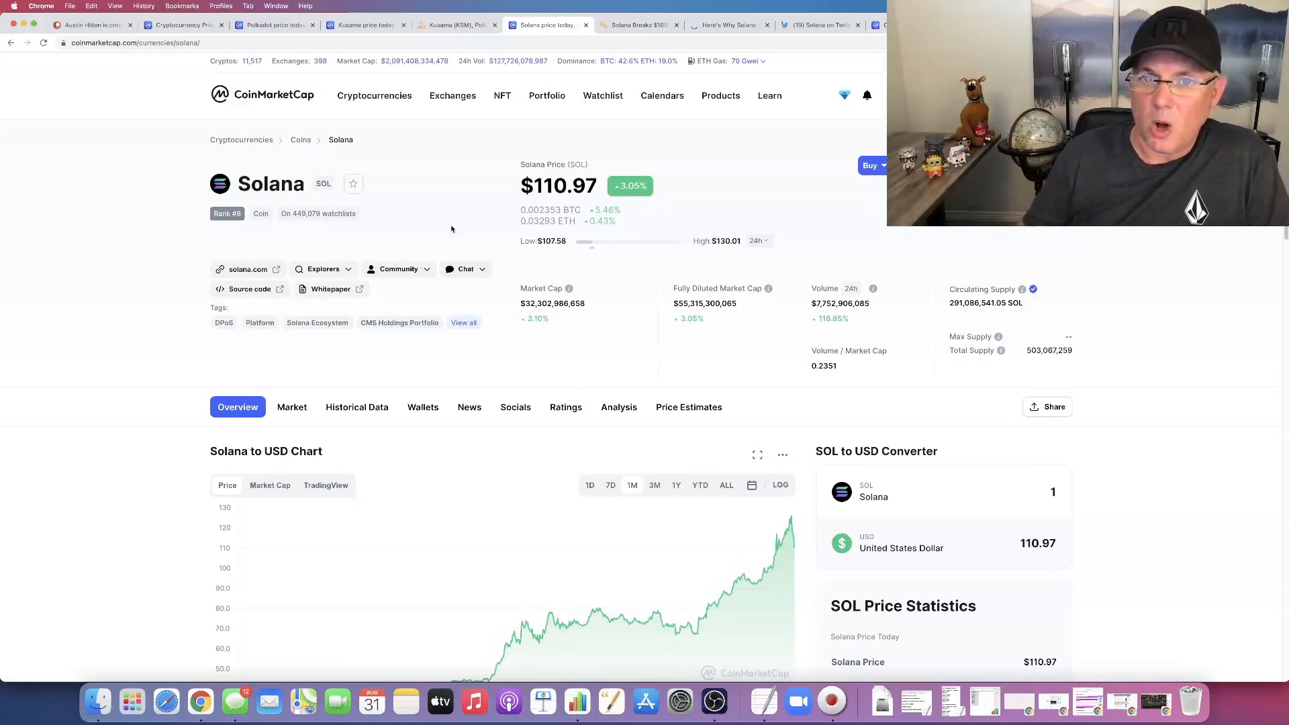
click(639, 24)
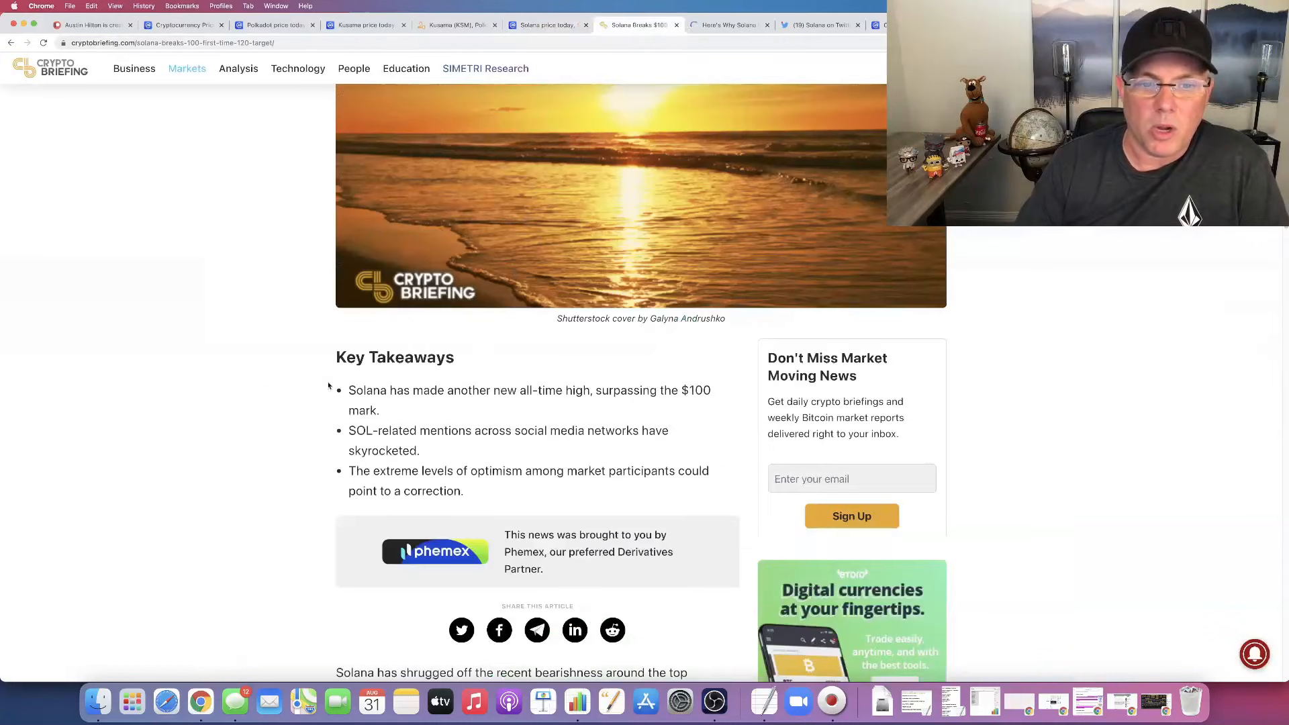
scroll(up, 3)
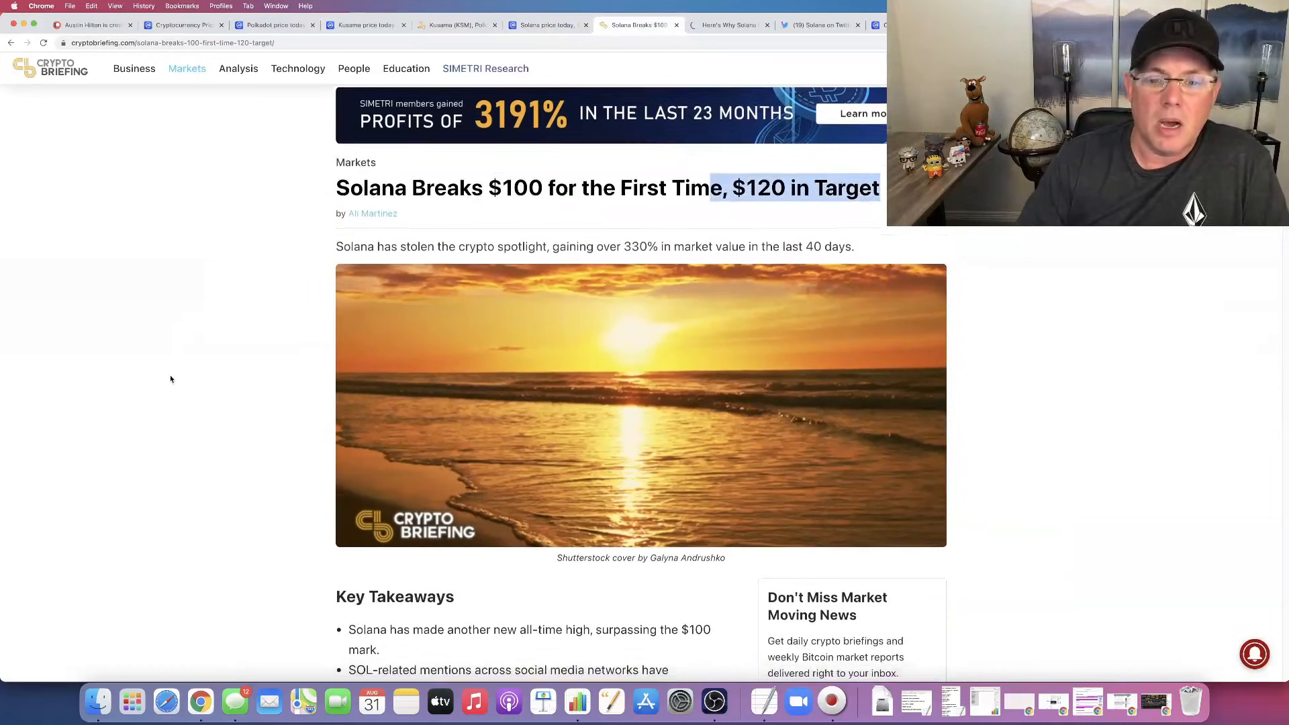
scroll(down, 3)
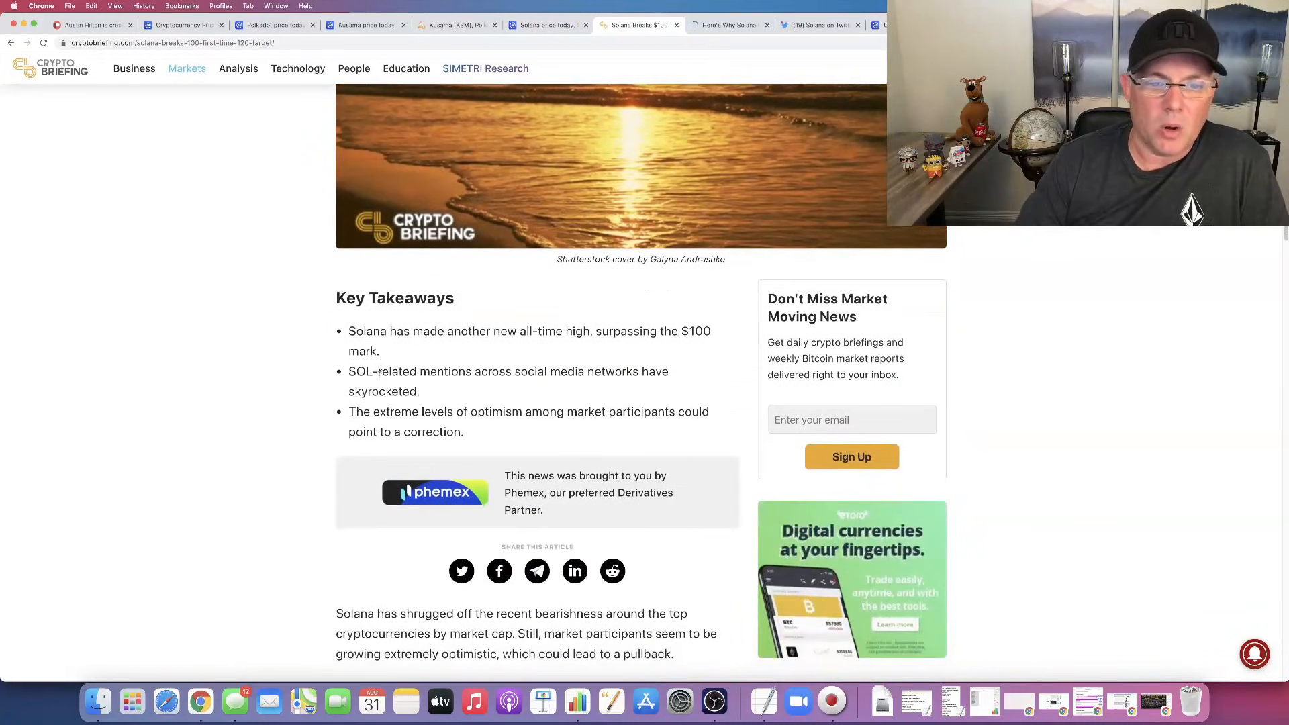
double_click(383, 370)
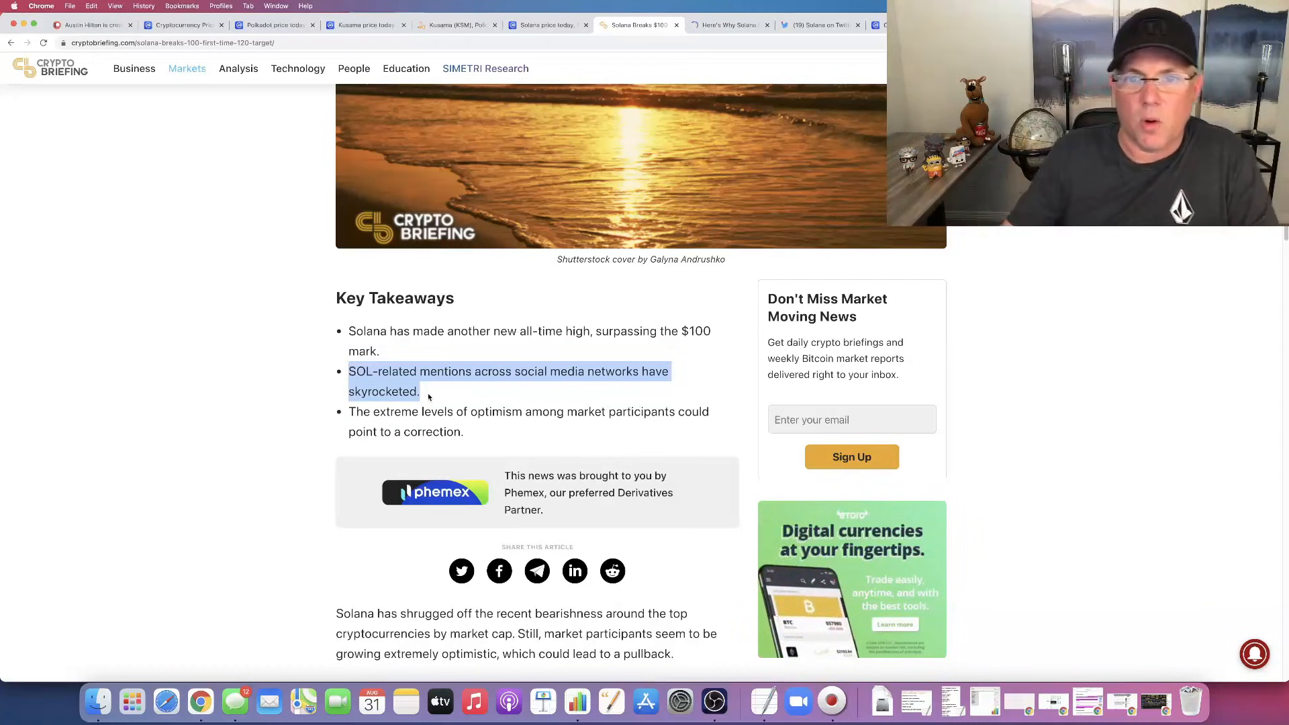
Step: Read down the Nasdaq article 'Here's Why Solana Is Making Huge Gains'
click(726, 24)
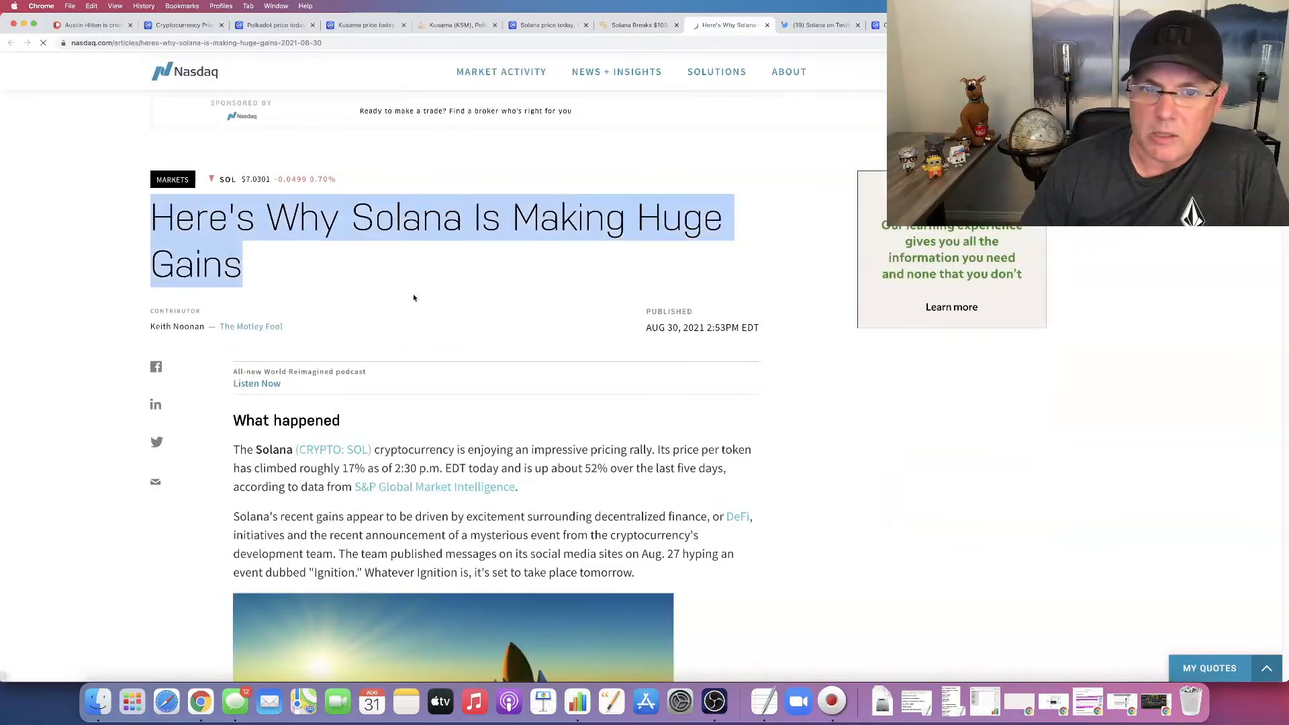
scroll(down, 3)
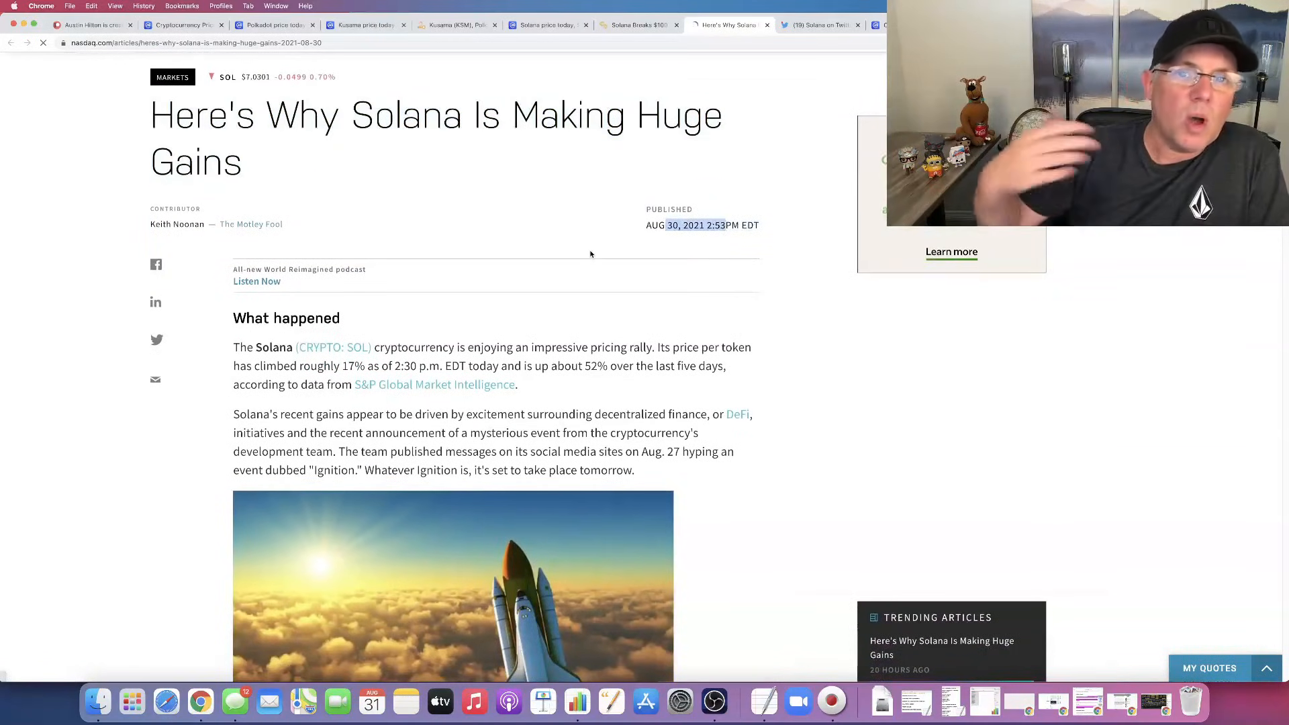
mouse_move(461, 385)
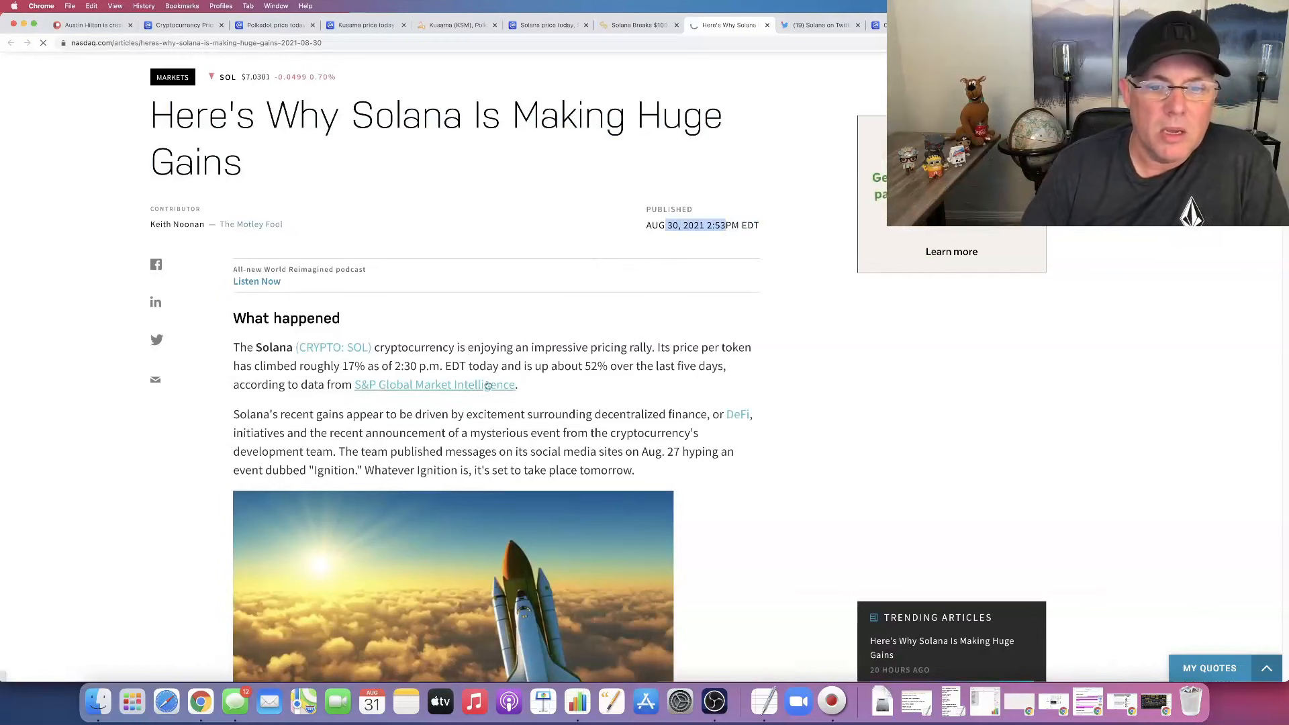
scroll(down, 3)
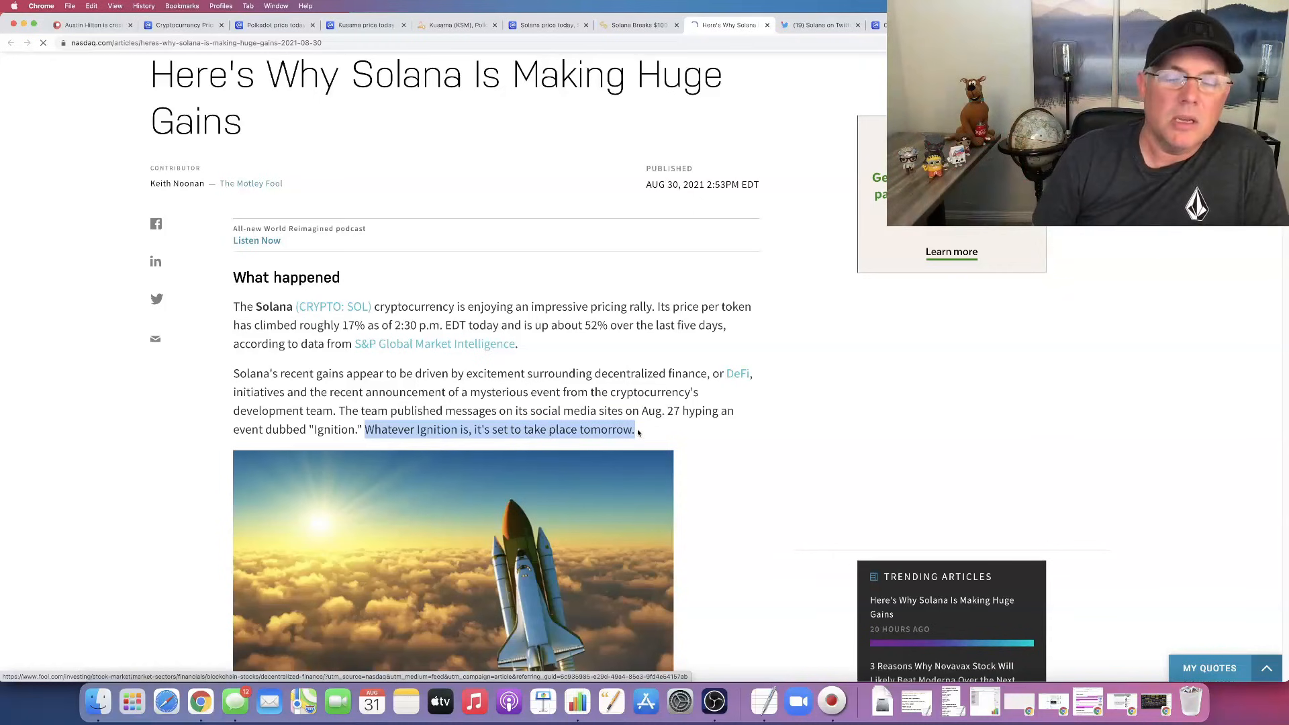
mouse_move(180, 411)
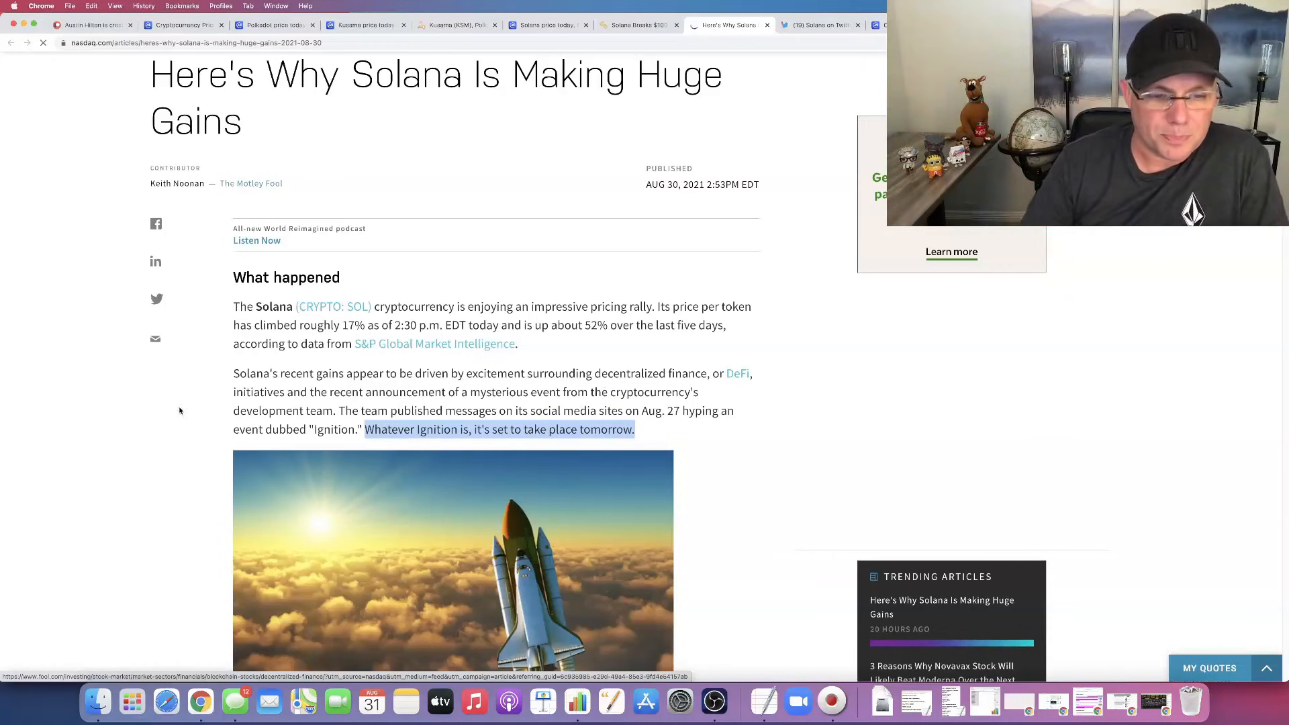
scroll(down, 3)
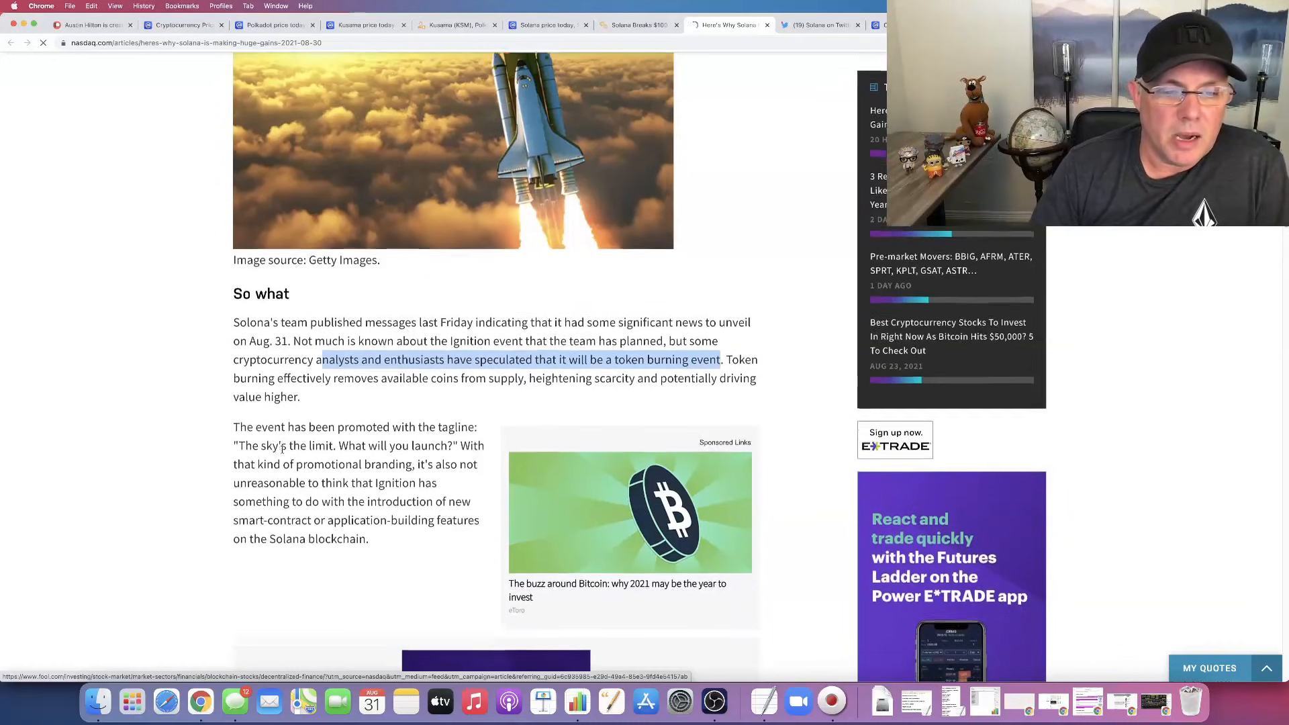
scroll(down, 3)
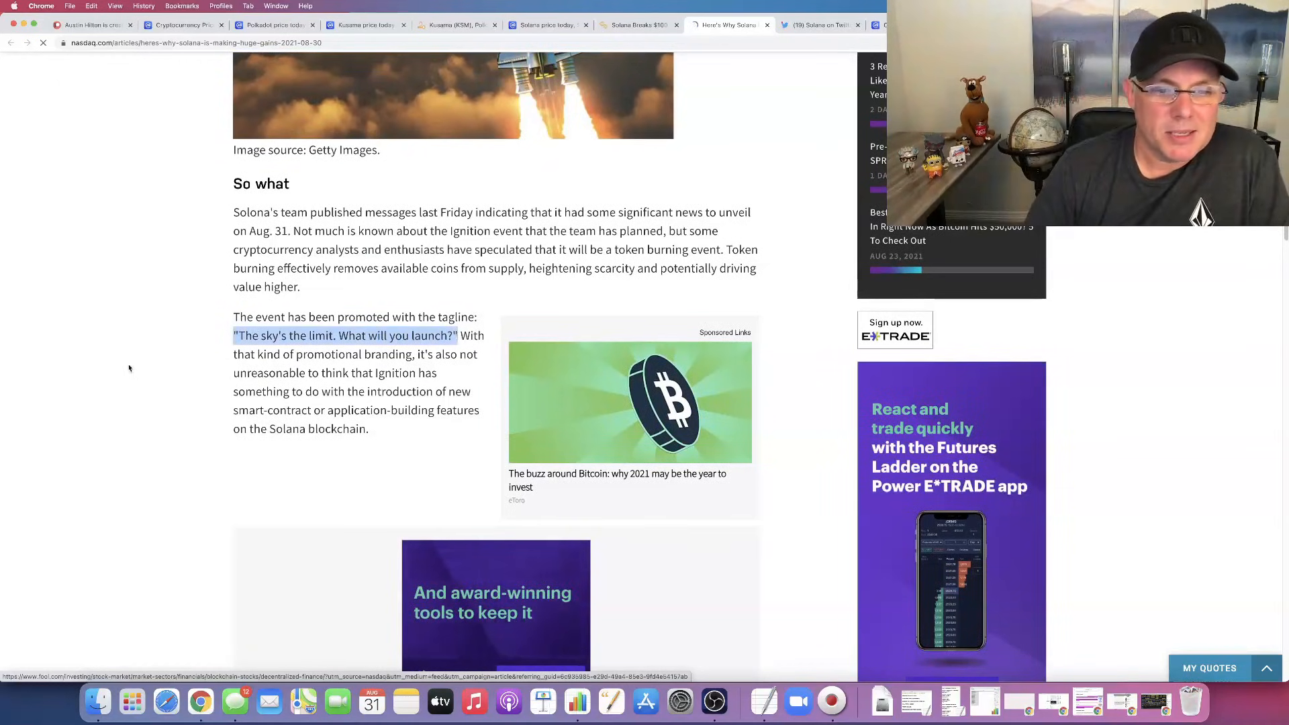
Step: Highlight the sentence linking Ignition to new features and continue to the 'Now what' section
scroll(down, 3)
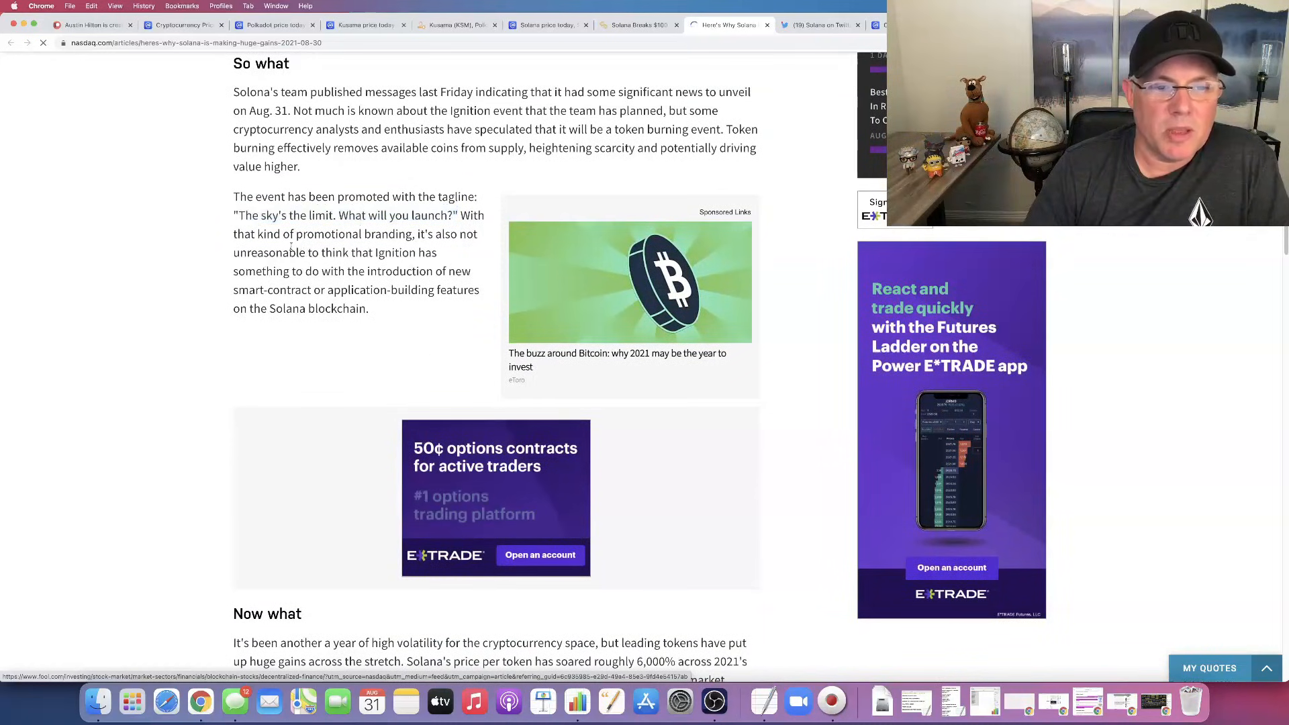
drag(292, 252, 321, 290)
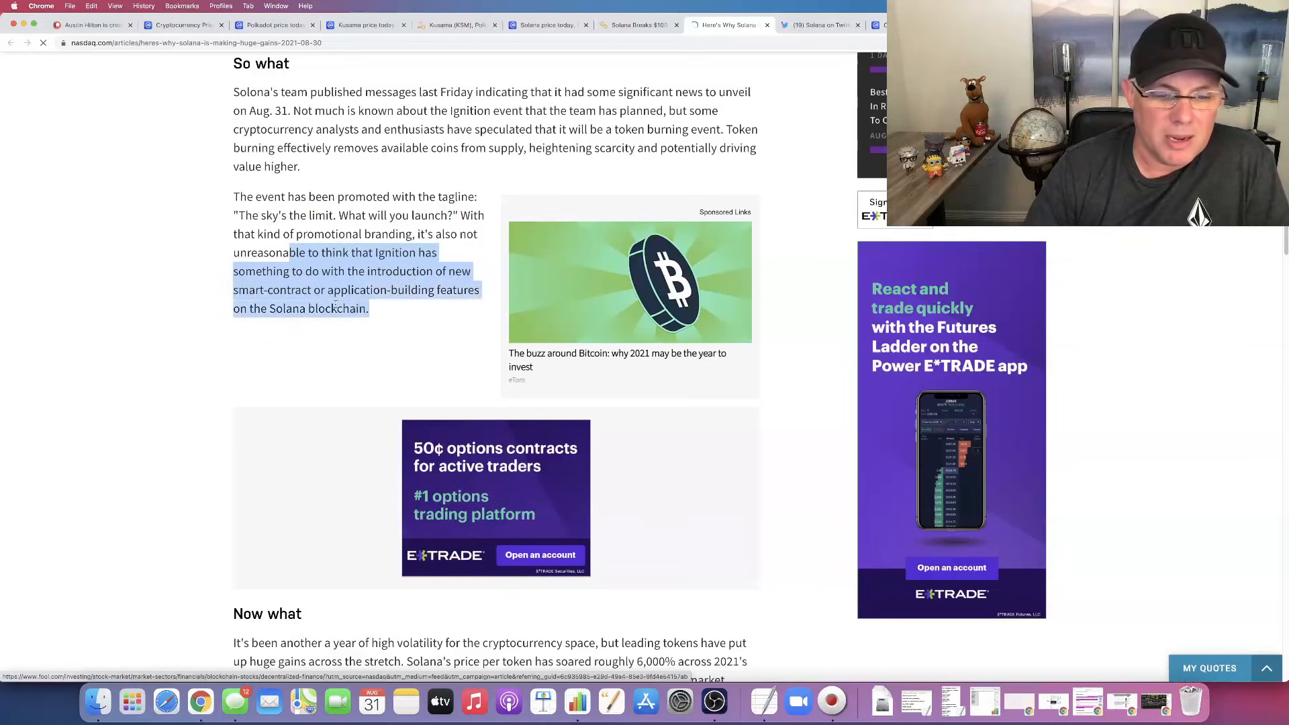
scroll(down, 3)
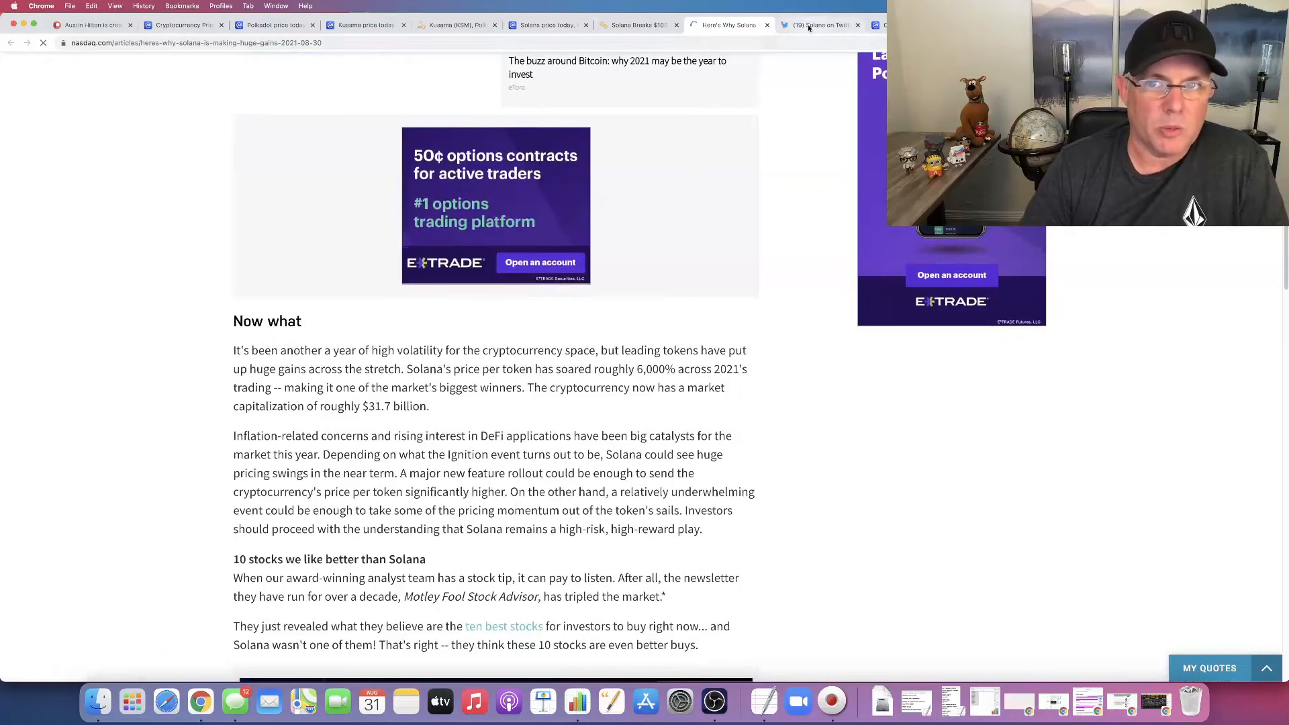
Step: View Solana's pinned IGNITION hackathon tweet and replay its announcement video
click(818, 24)
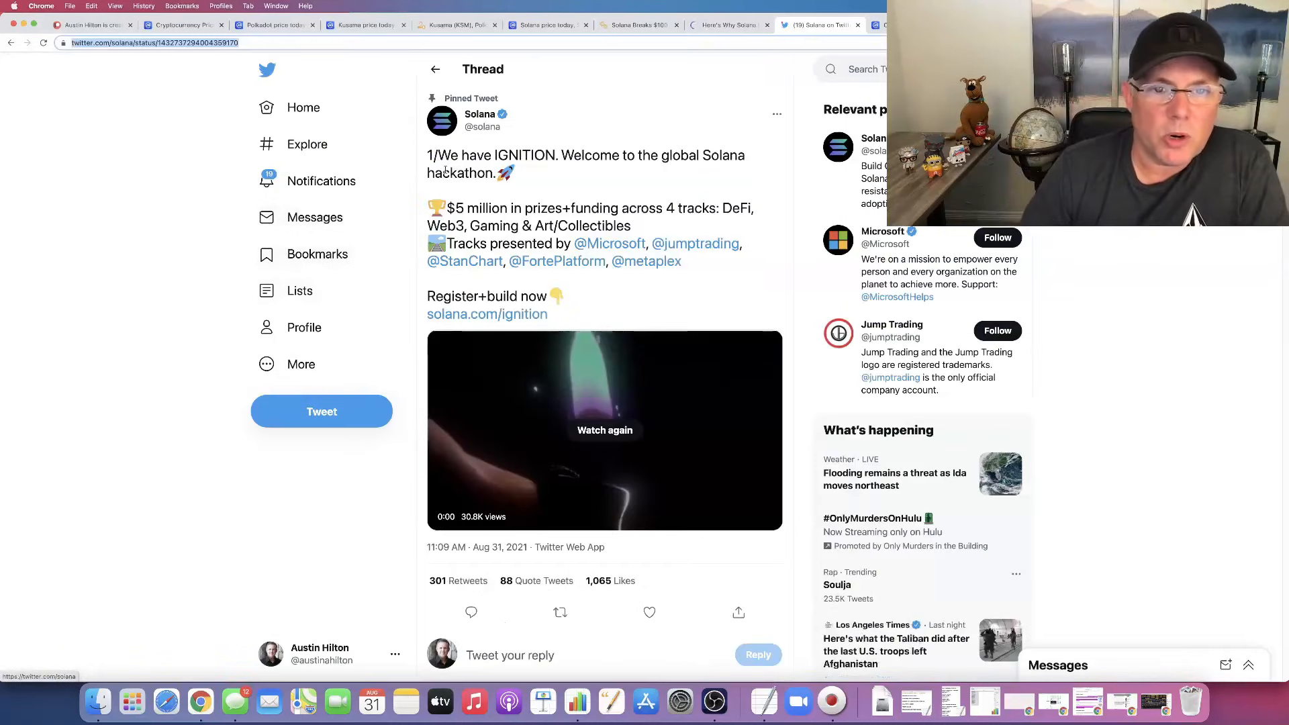
mouse_move(647, 188)
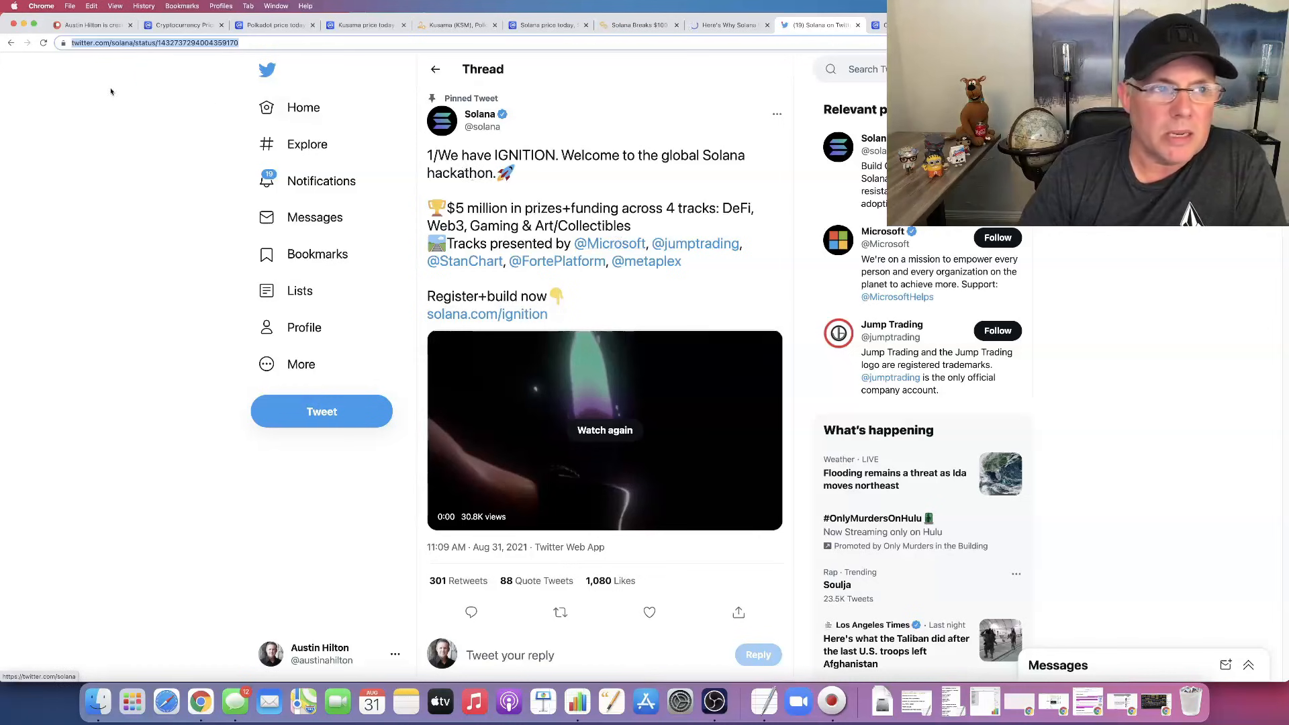
click(479, 119)
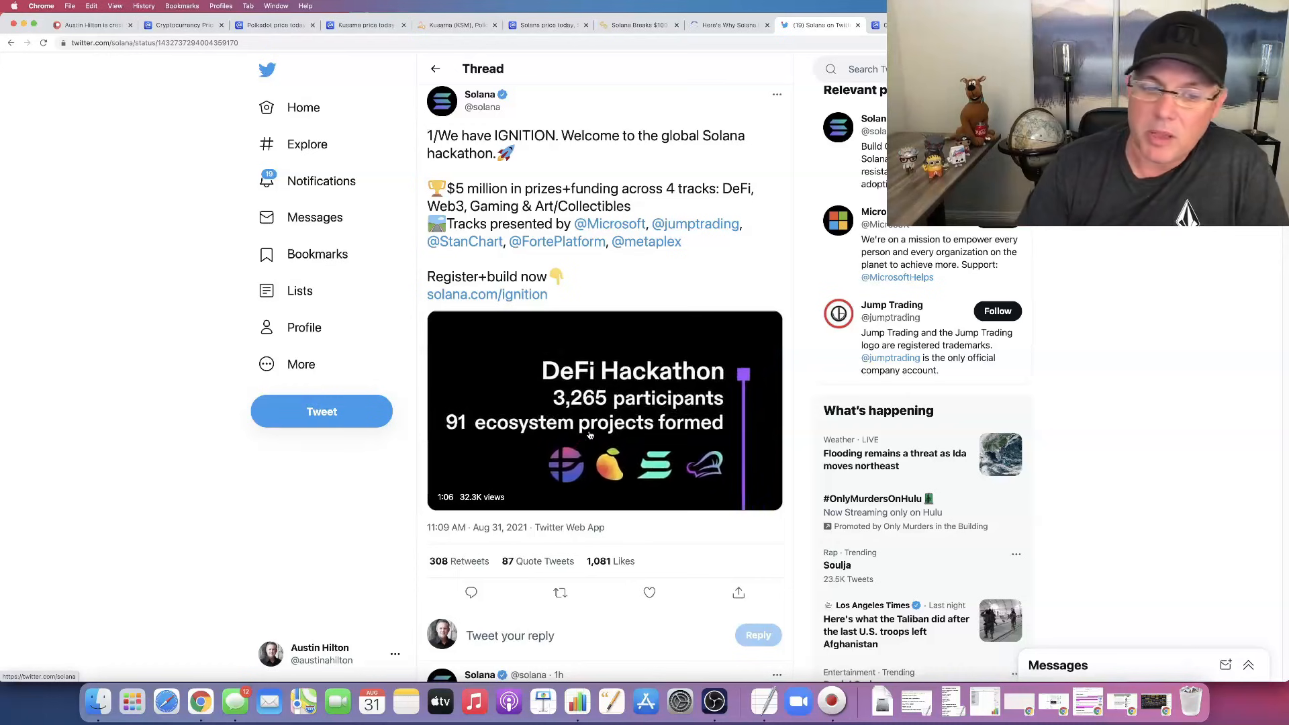
click(604, 411)
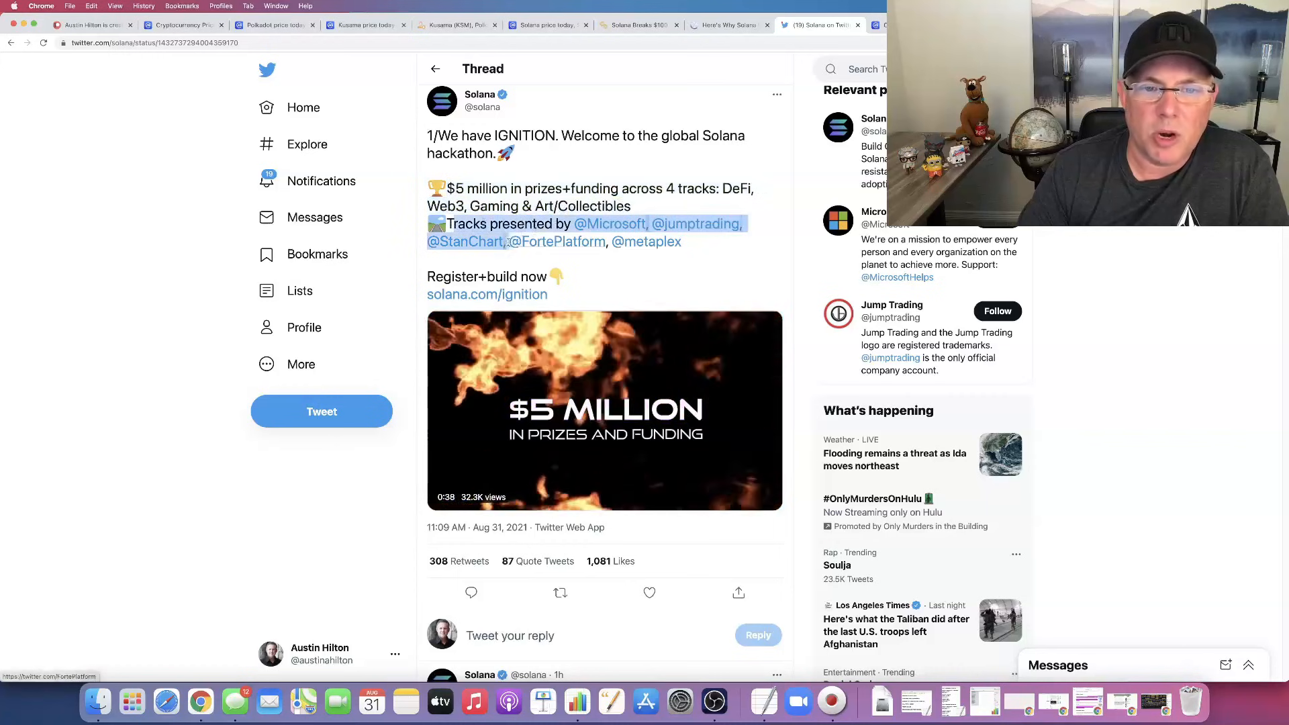
mouse_move(645, 241)
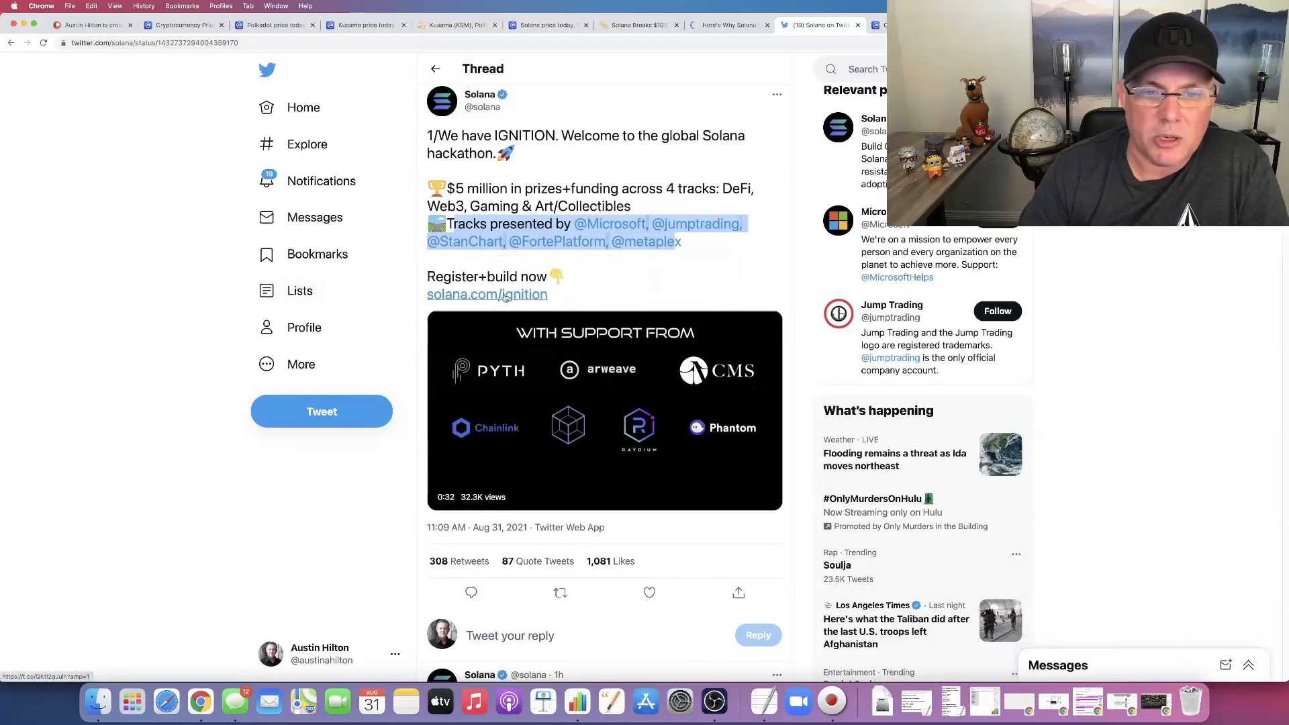
Step: Load solana.com/ignition and read through the Grand Champion and track prizes
click(486, 294)
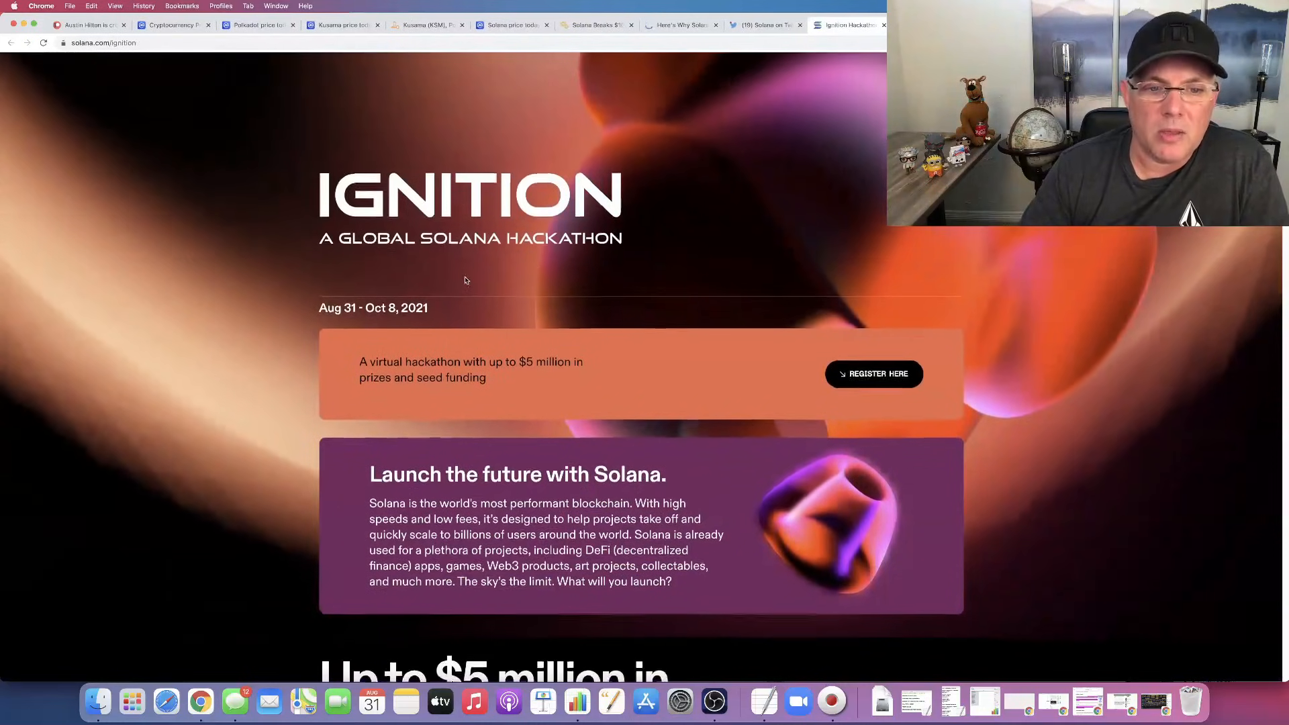
scroll(down, 3)
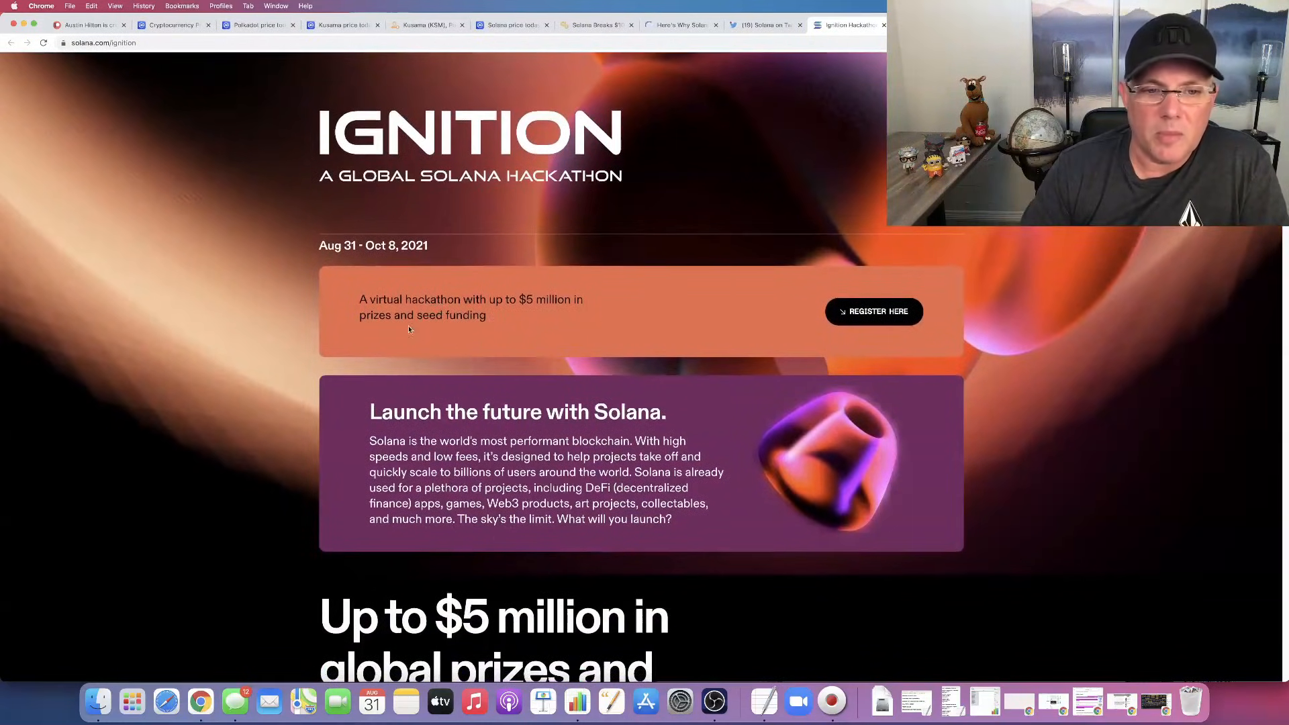
scroll(down, 3)
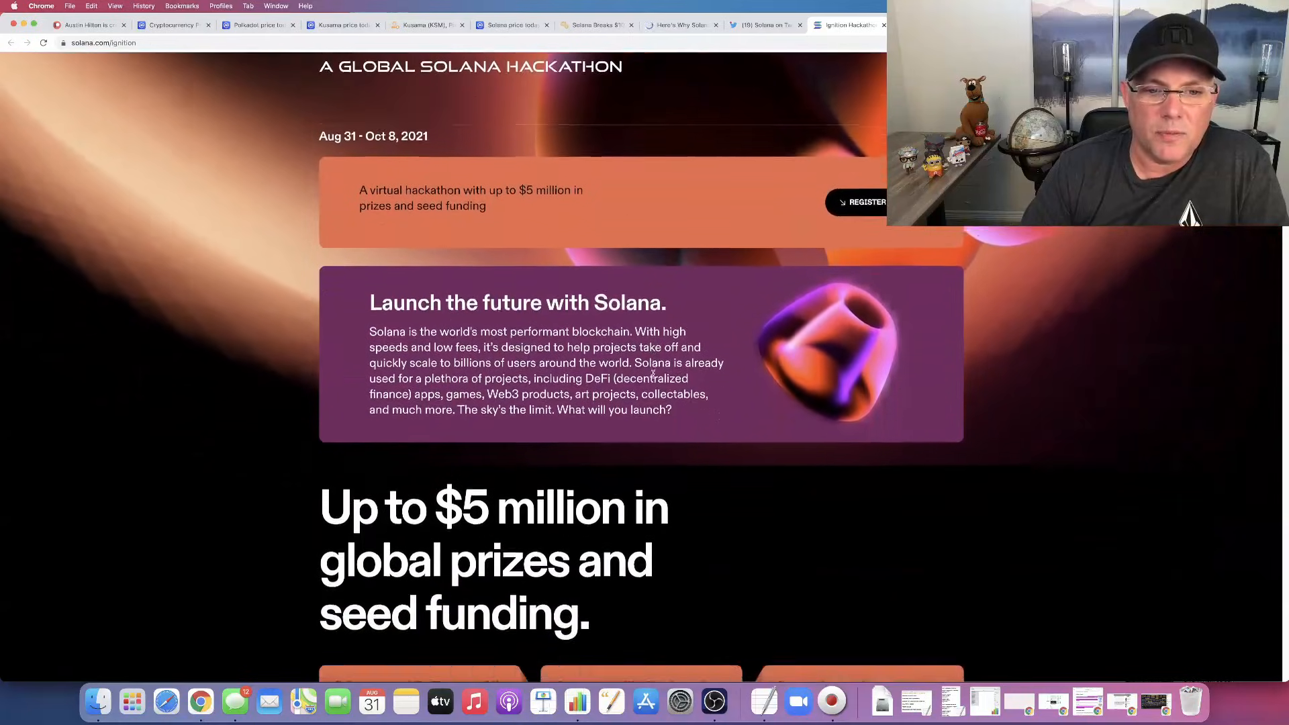
scroll(down, 3)
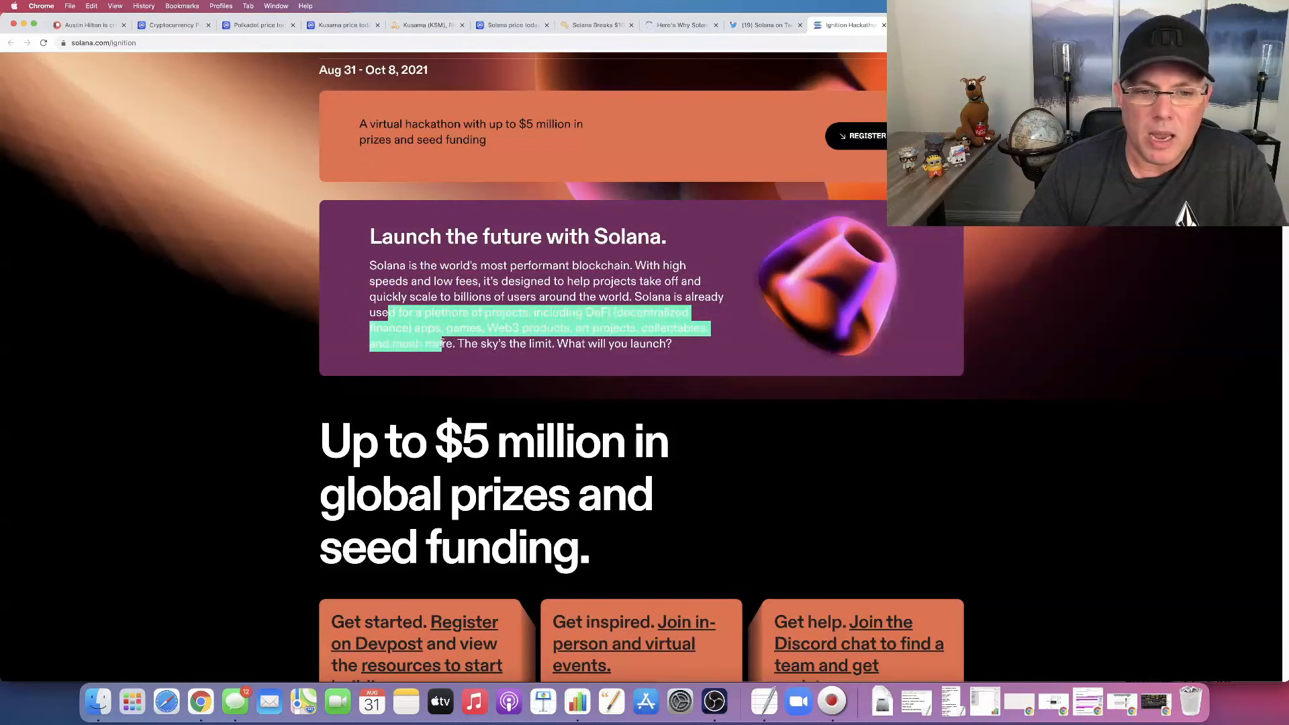
scroll(down, 3)
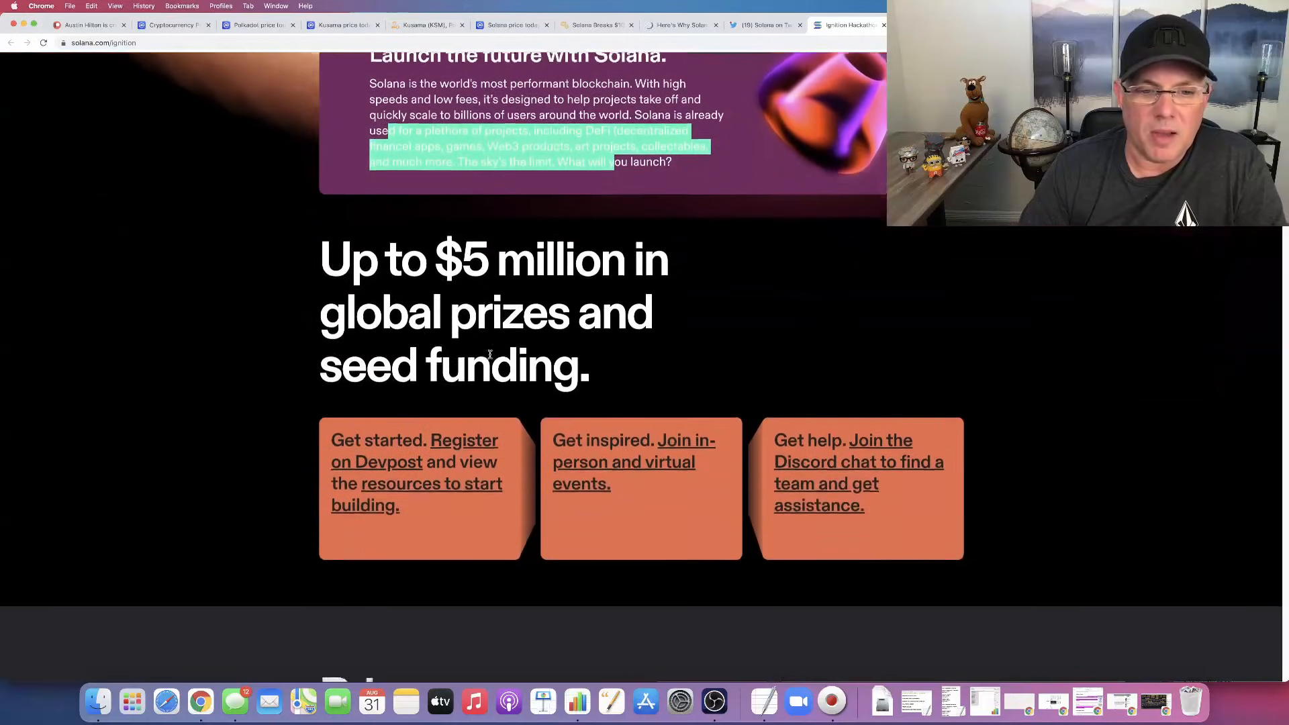
scroll(down, 3)
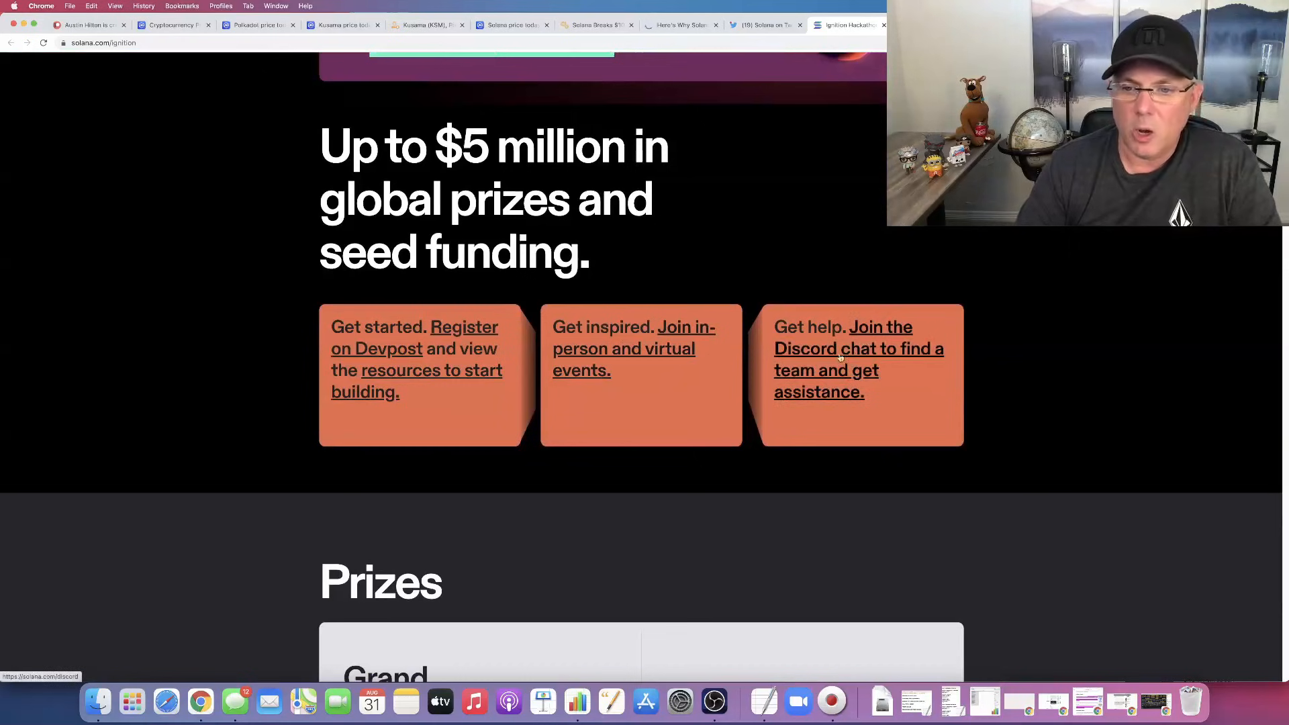
scroll(down, 3)
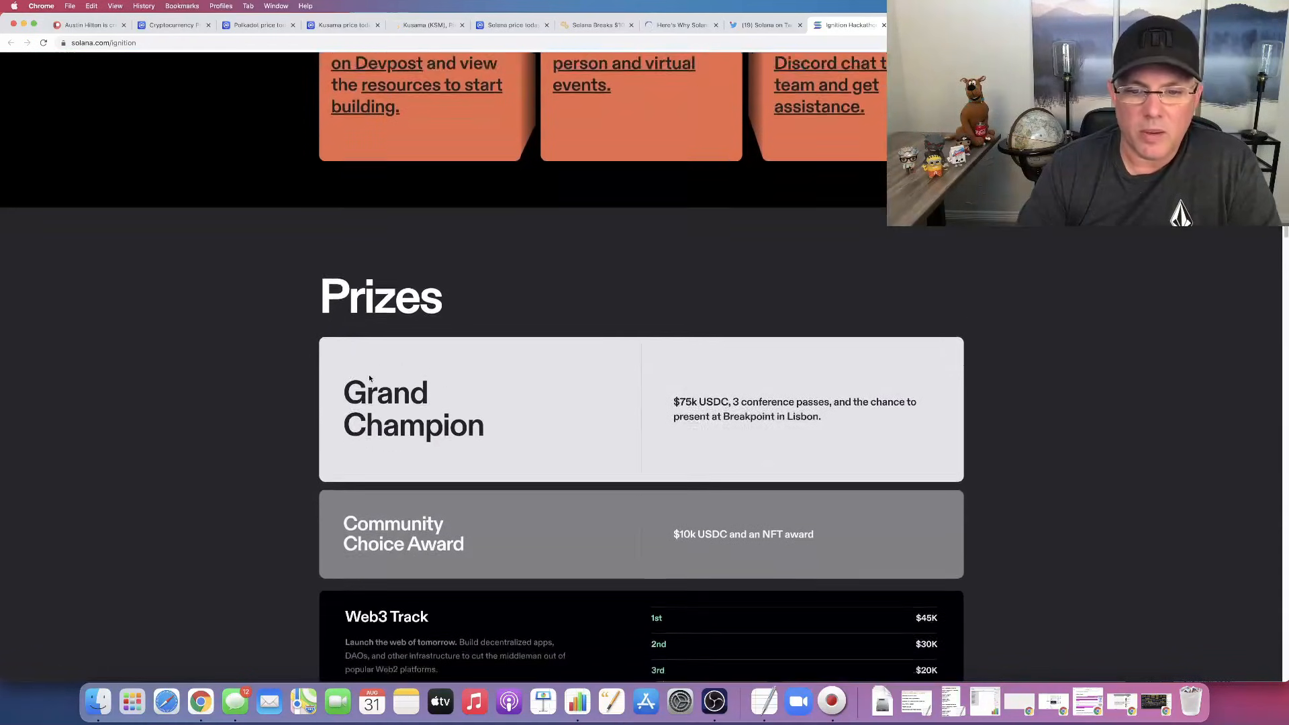
scroll(down, 3)
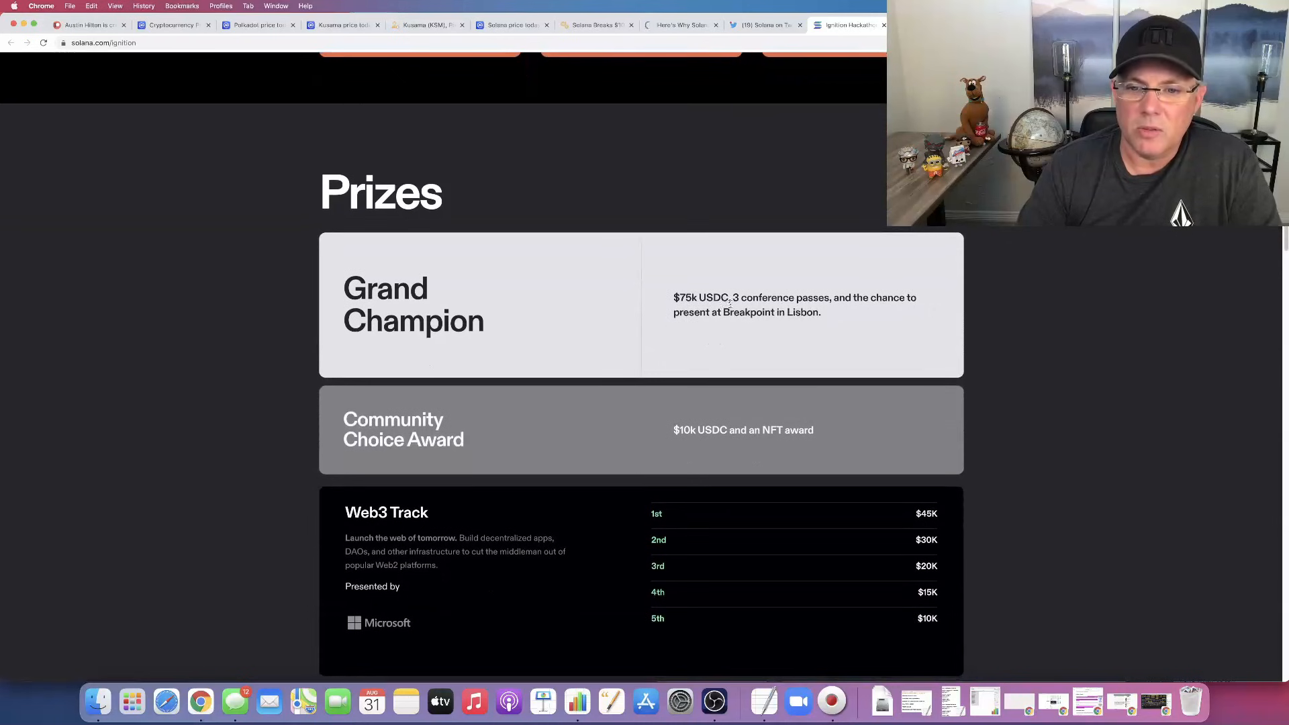
mouse_move(902, 313)
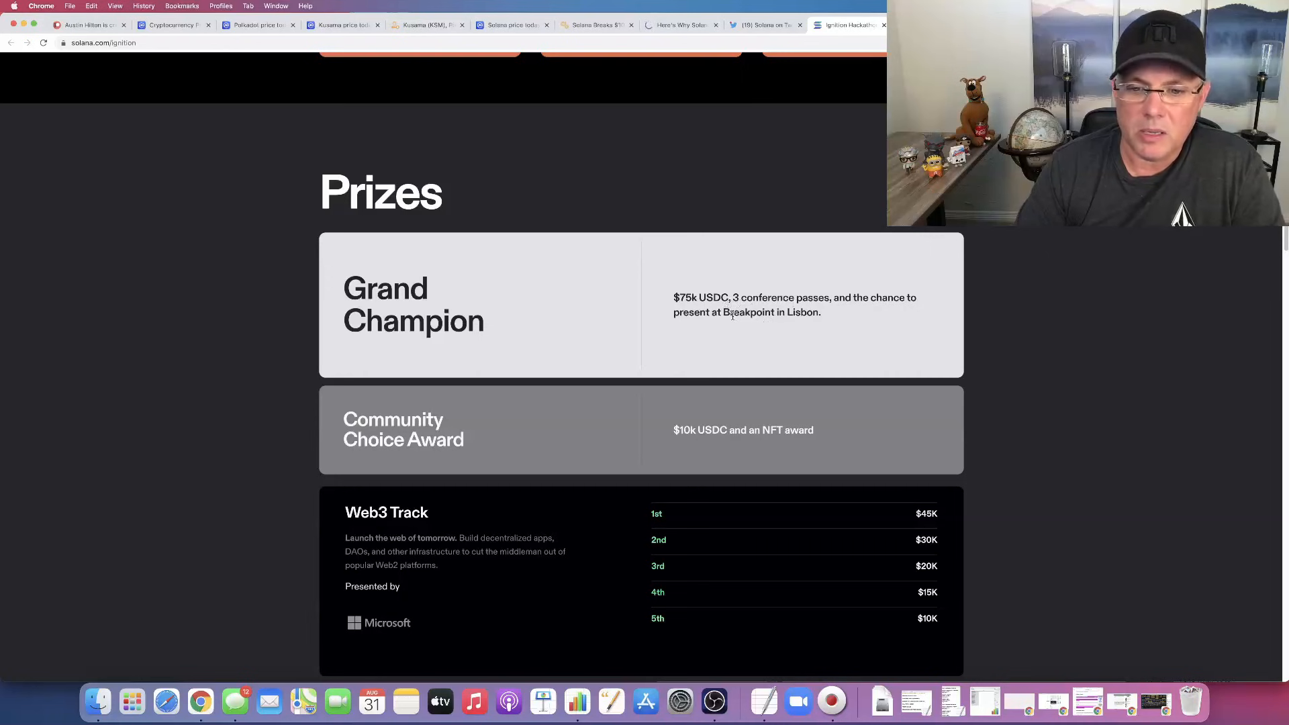
Step: Reach the Sponsored Prizes grid: Serum, Solend, Pyth, Raydium, Stardust, Mango at $30k and Chainlink at $5k
scroll(down, 3)
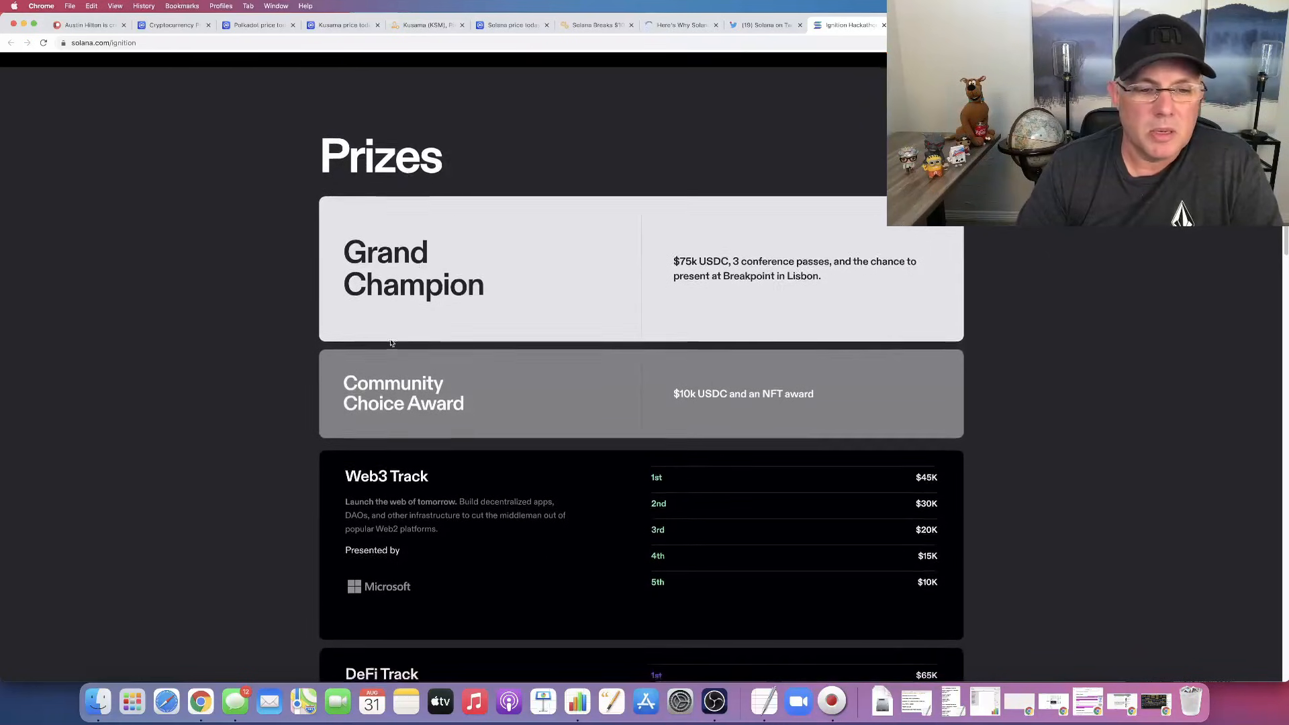
scroll(down, 3)
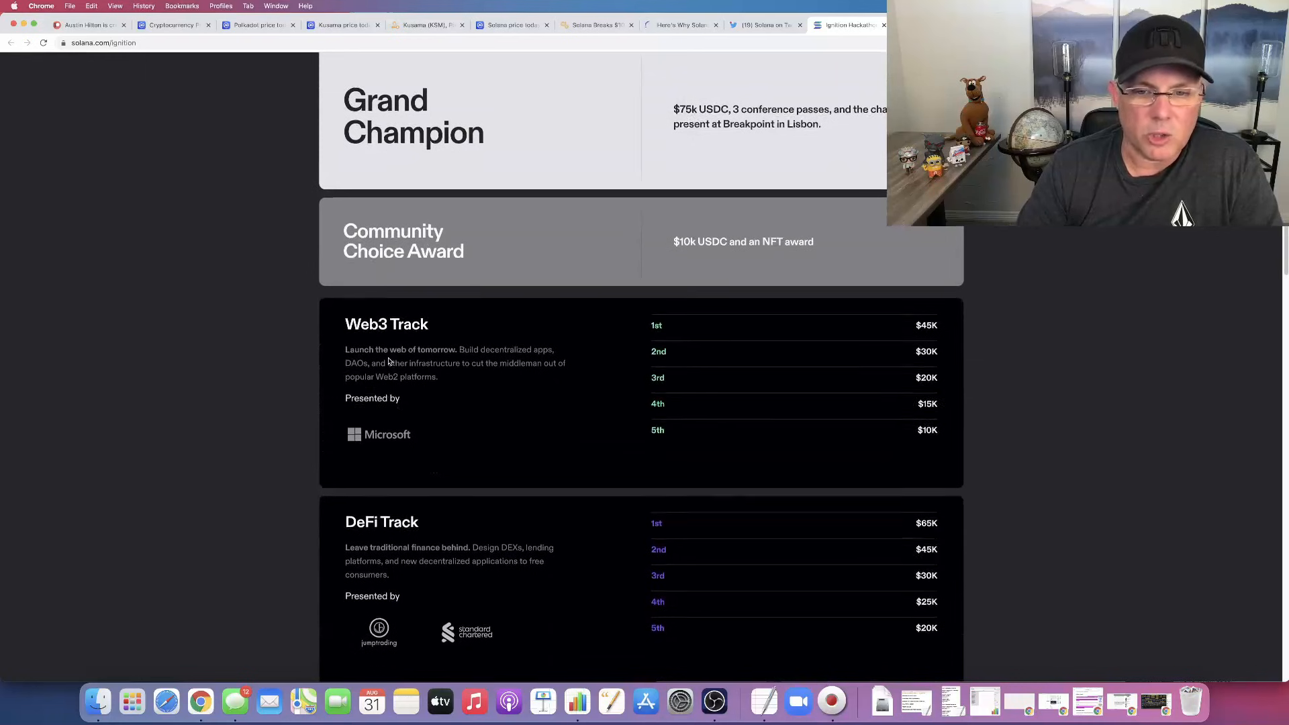
scroll(down, 3)
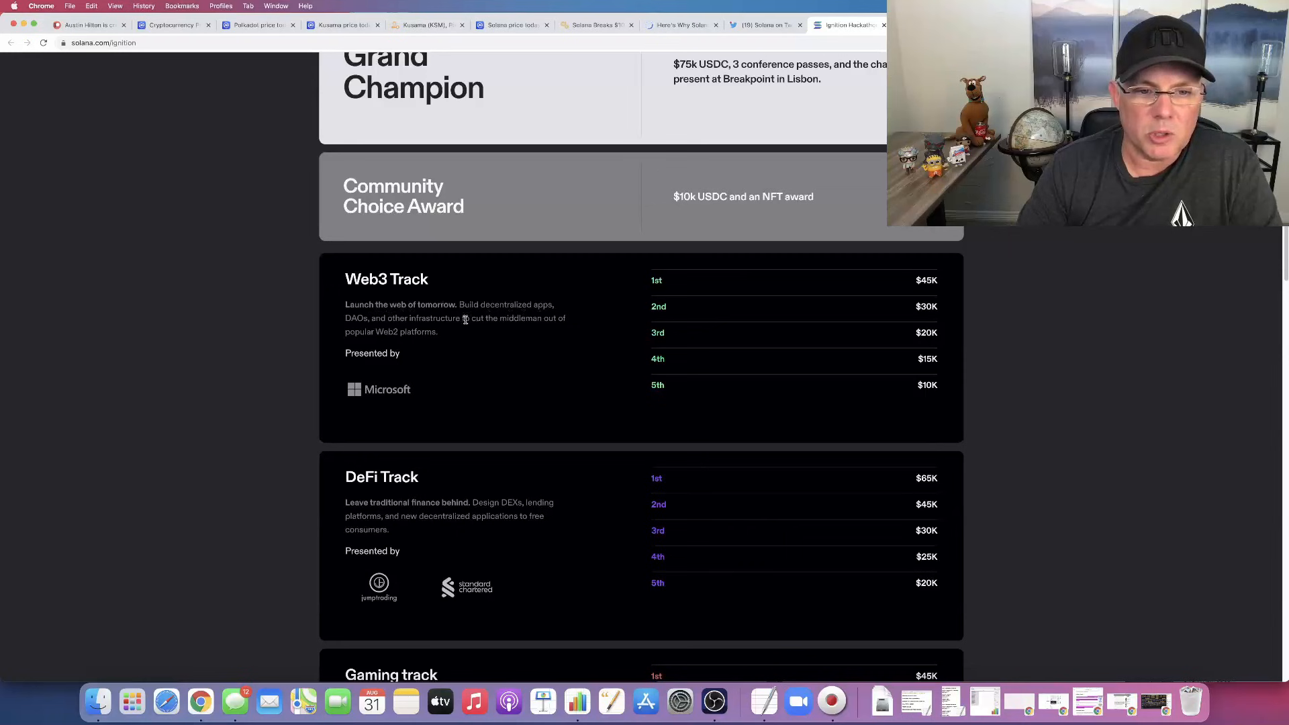
mouse_move(393, 332)
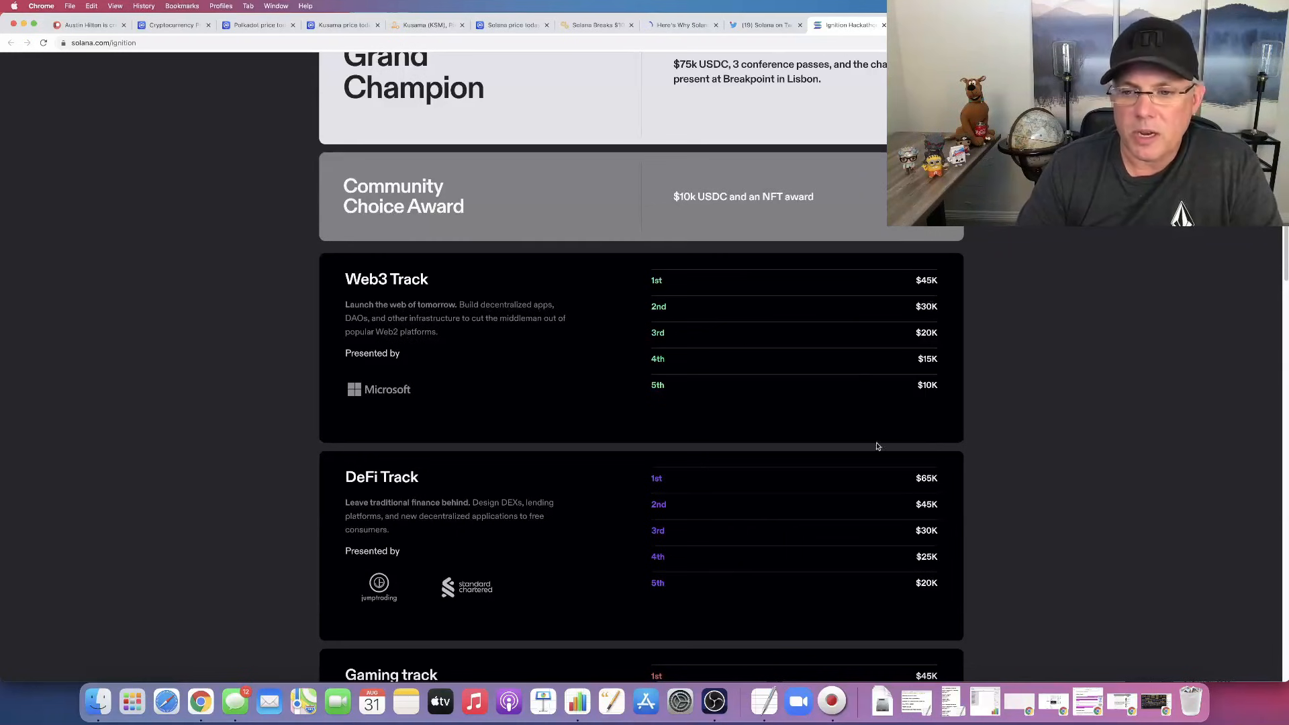
scroll(down, 3)
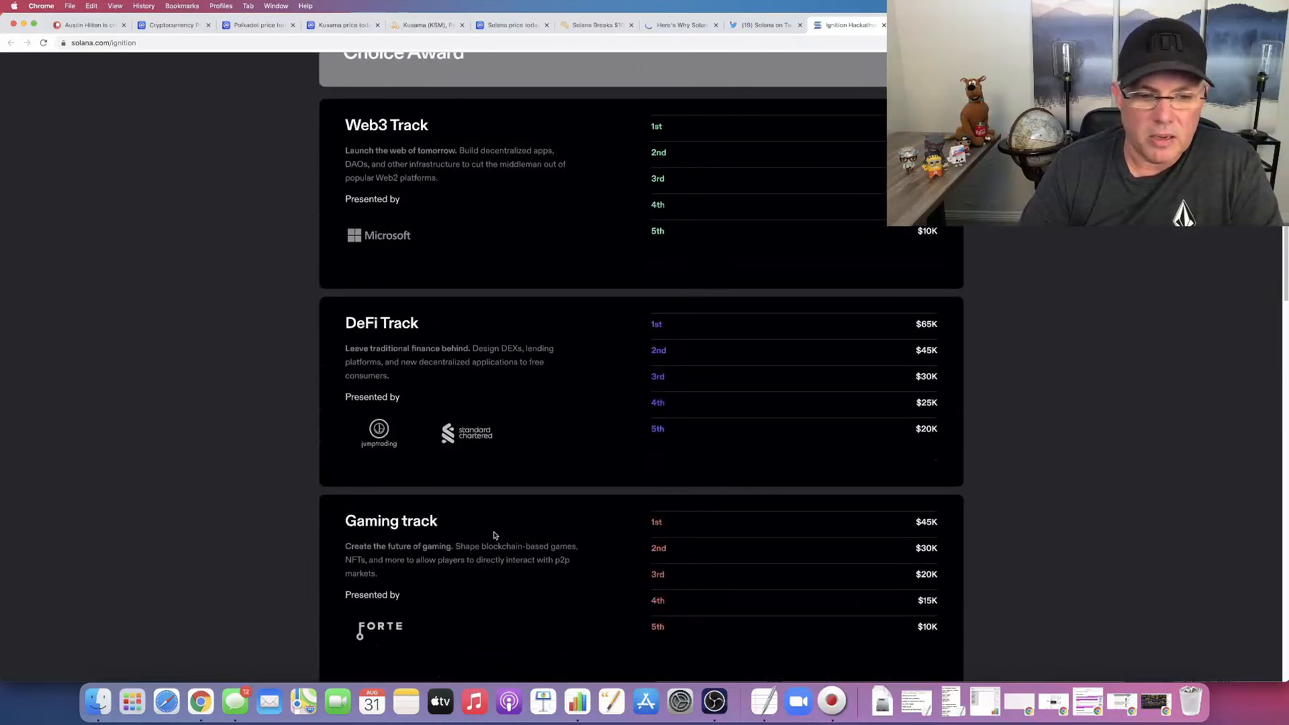
scroll(down, 3)
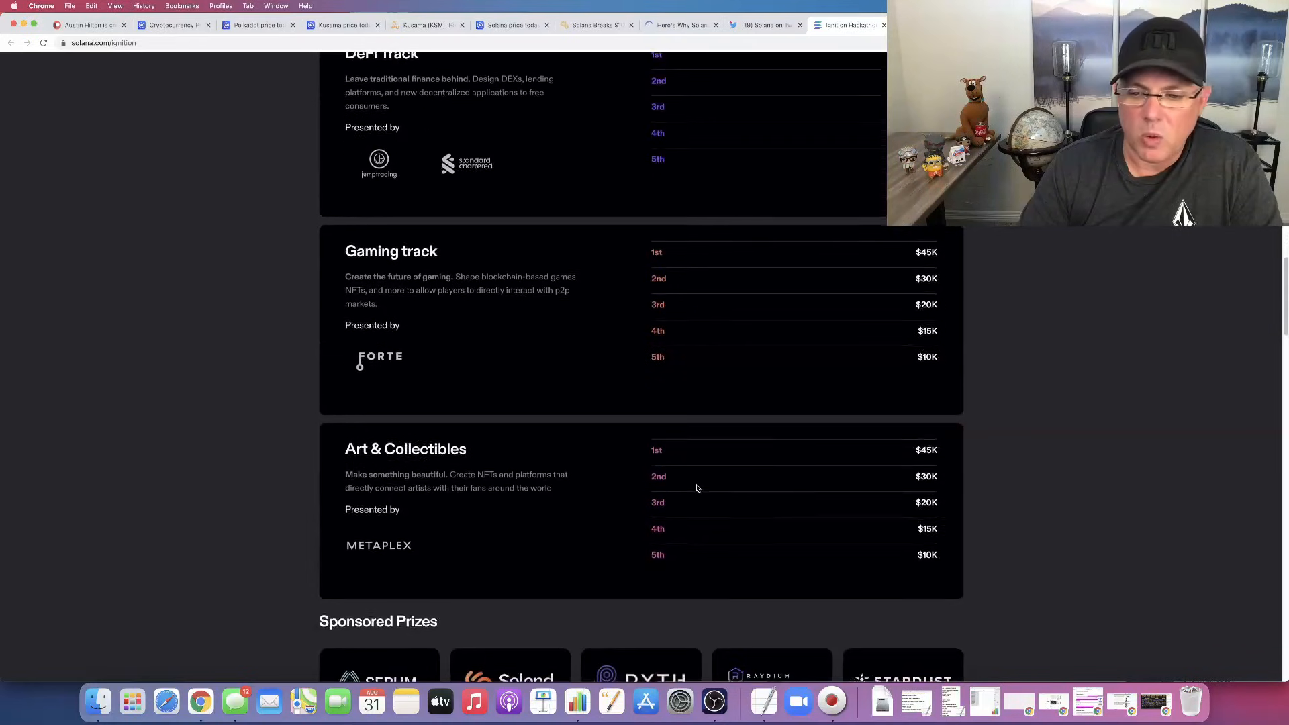
scroll(down, 3)
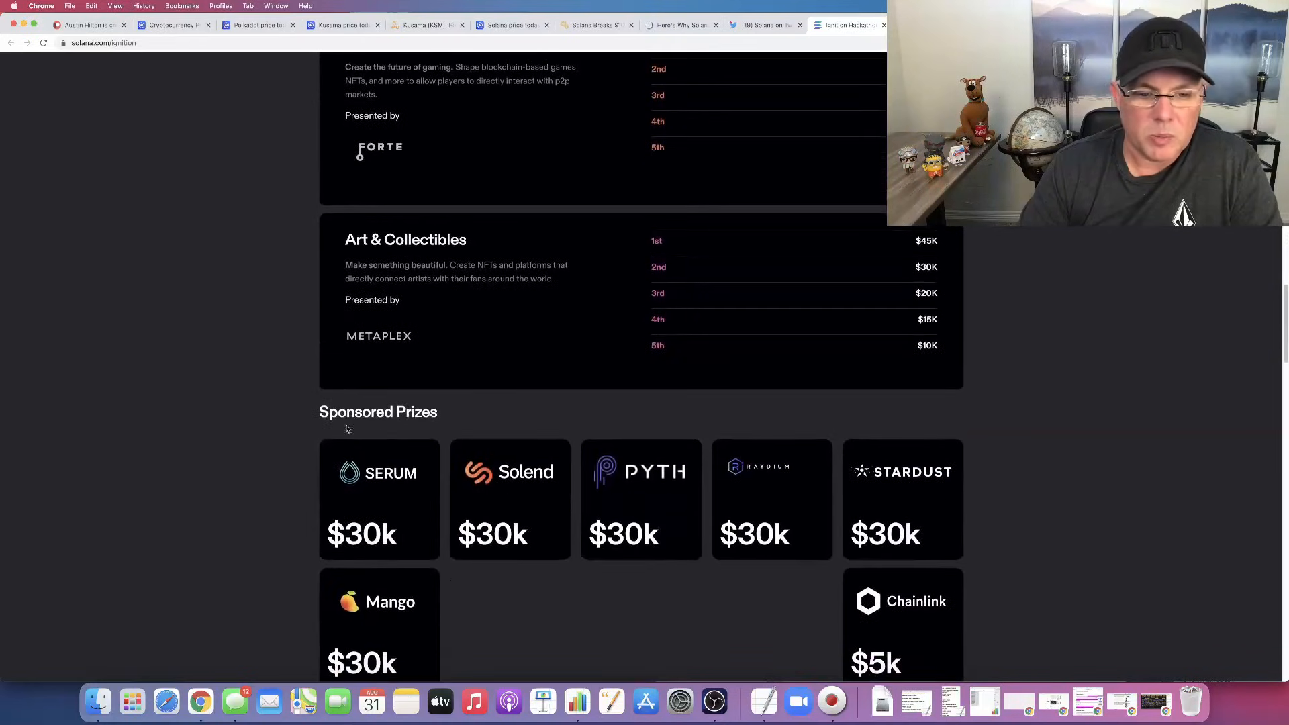
scroll(down, 3)
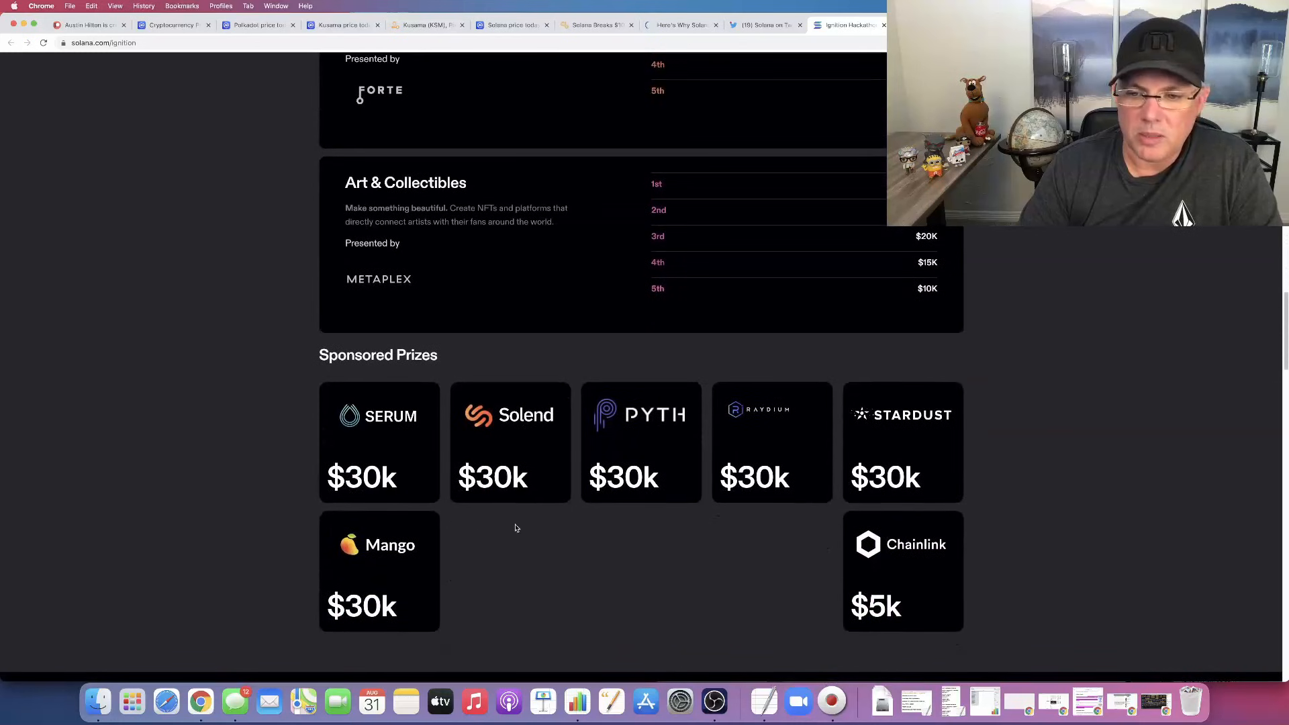
mouse_move(427, 465)
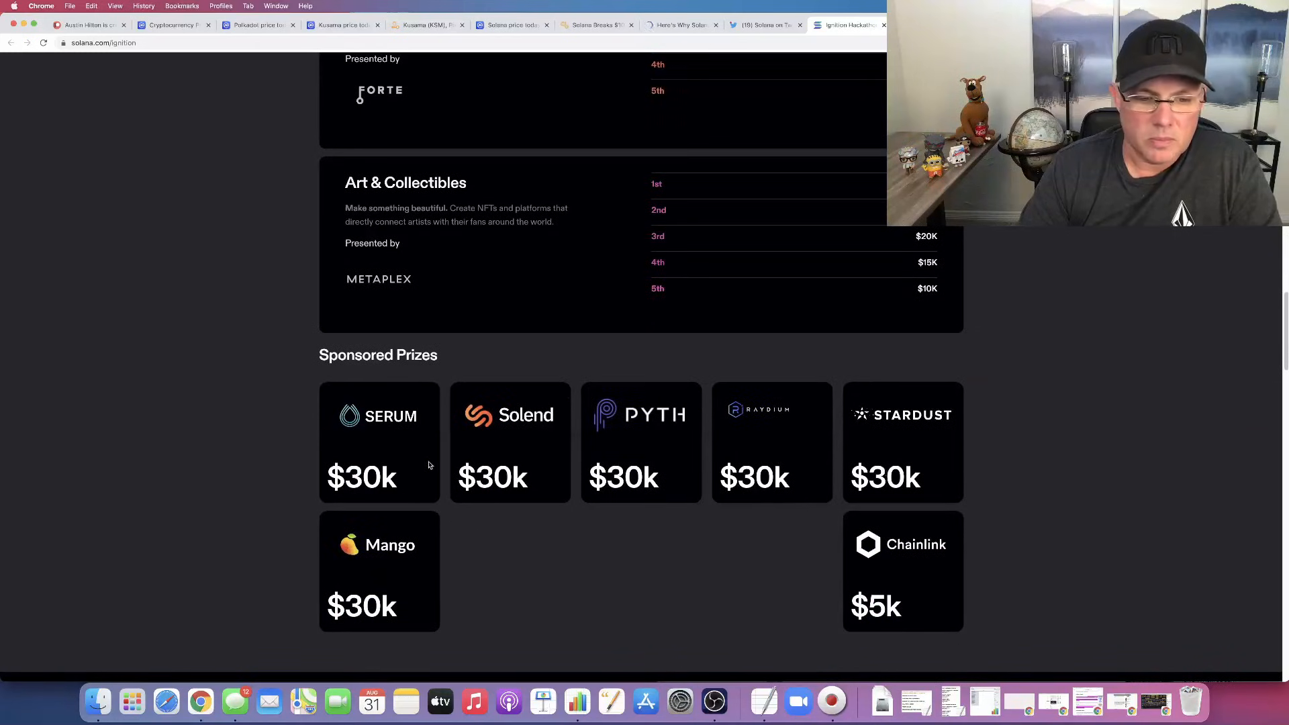
Step: Review the Judges and Speakers, marking the Axie Infinity co-founder's role
scroll(down, 3)
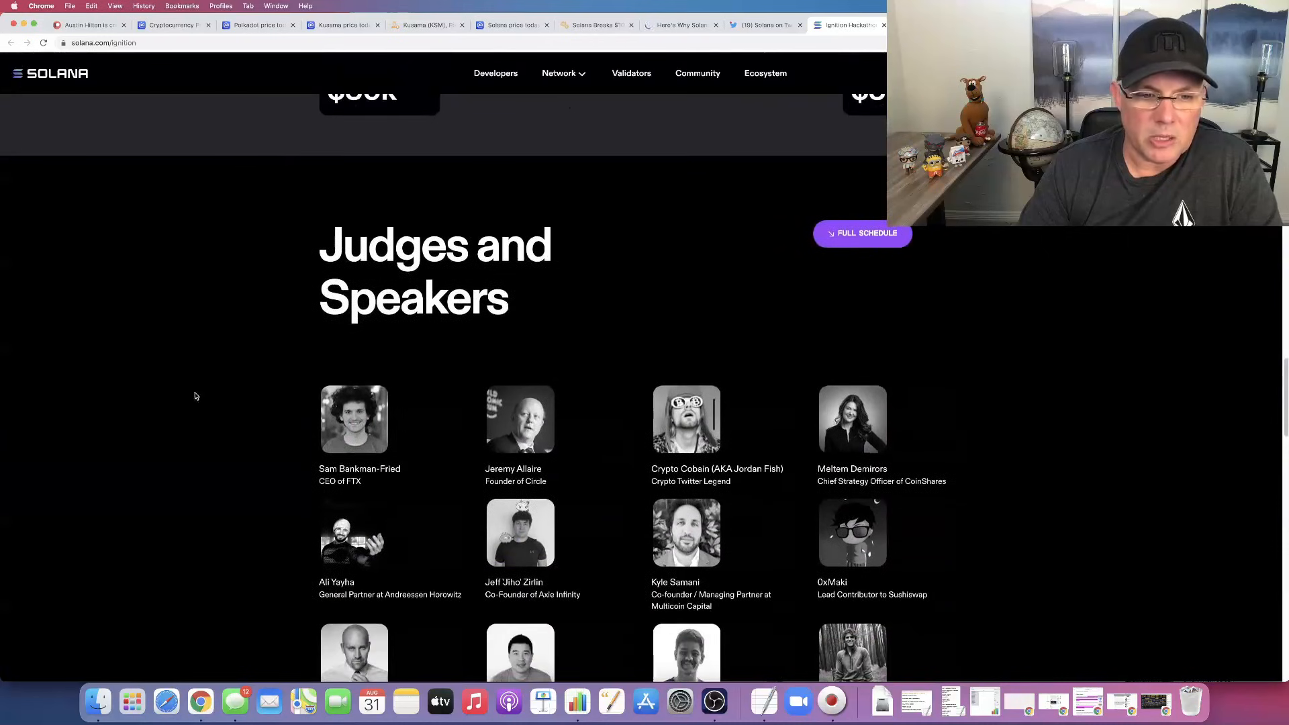
scroll(down, 3)
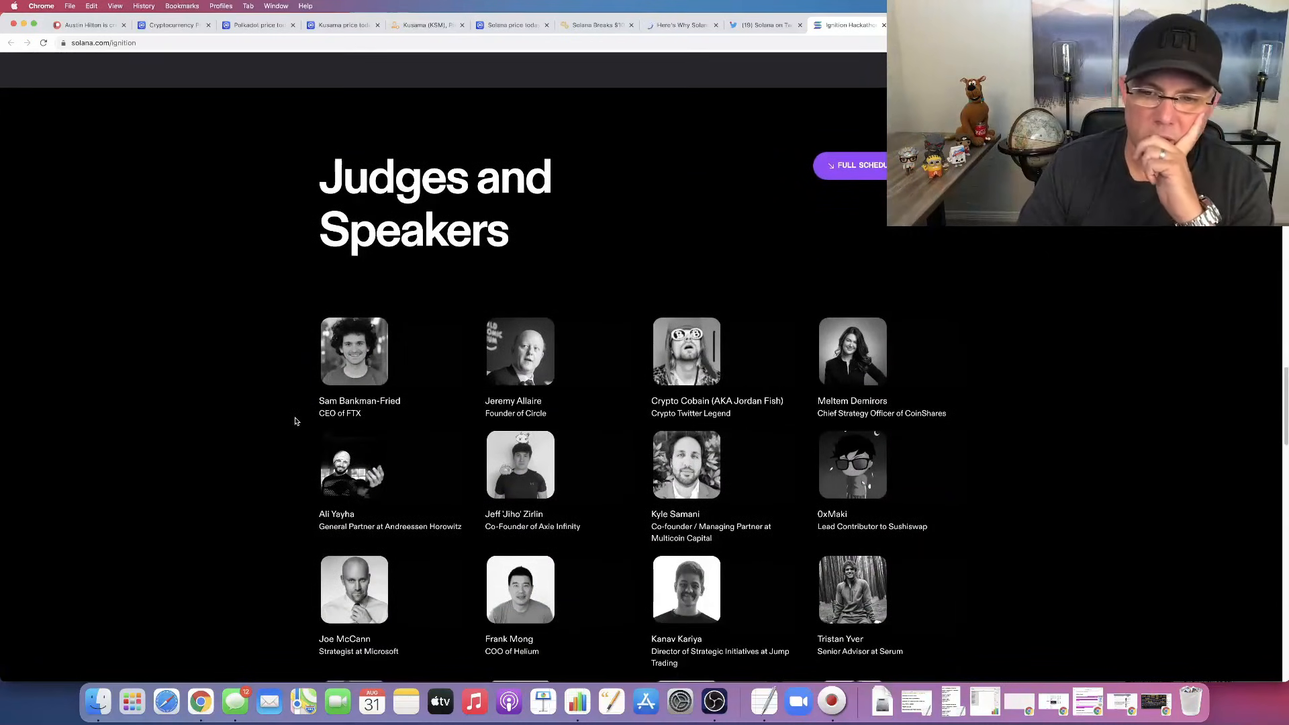
scroll(down, 3)
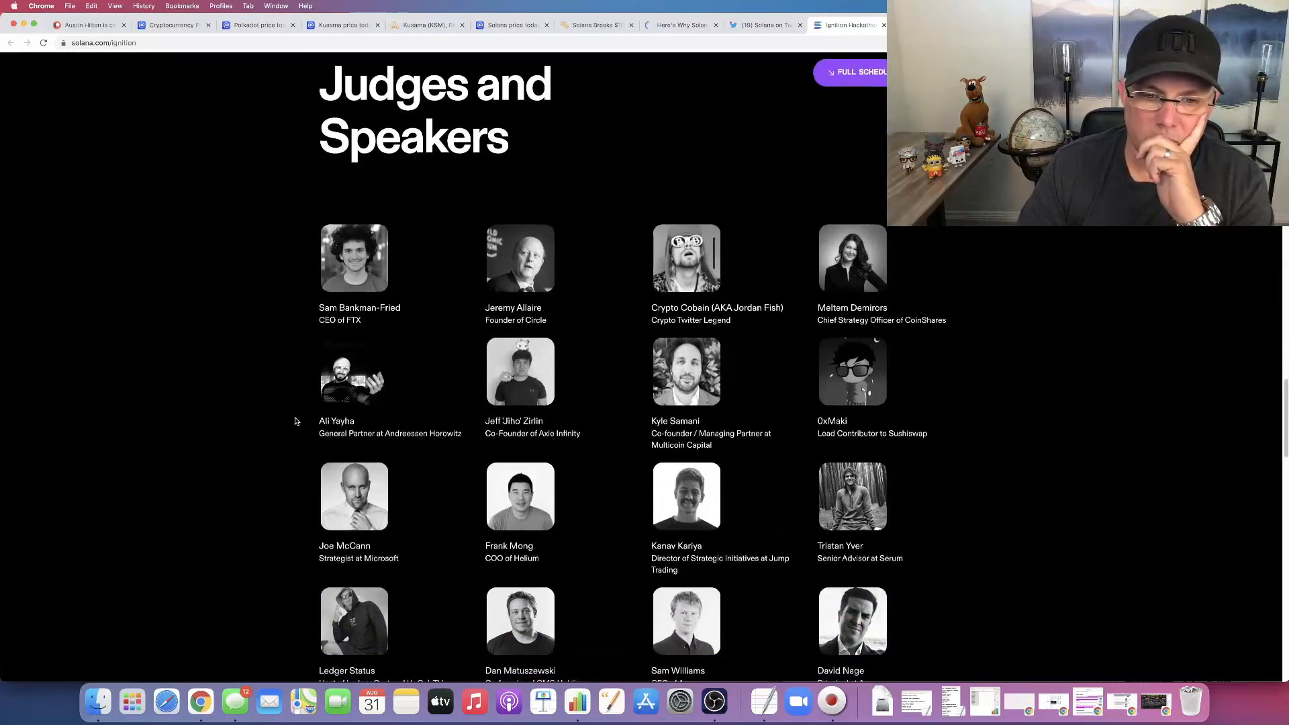
scroll(down, 3)
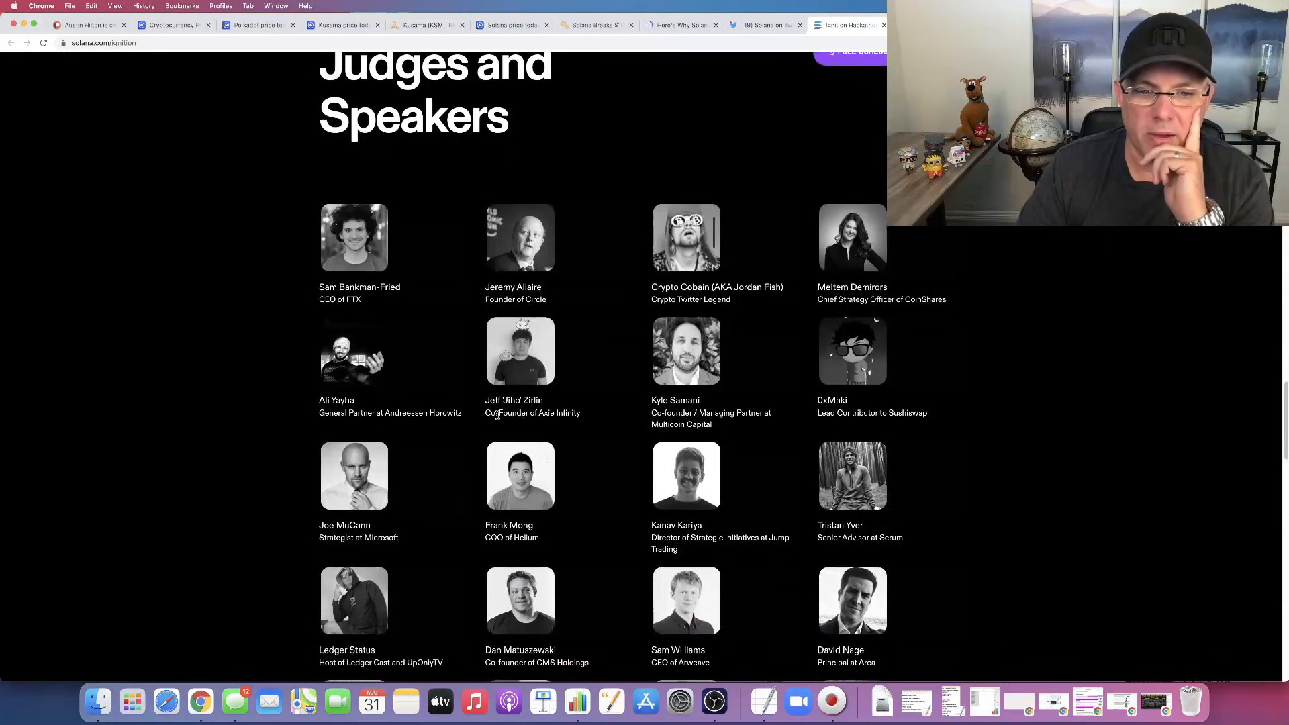
double_click(533, 412)
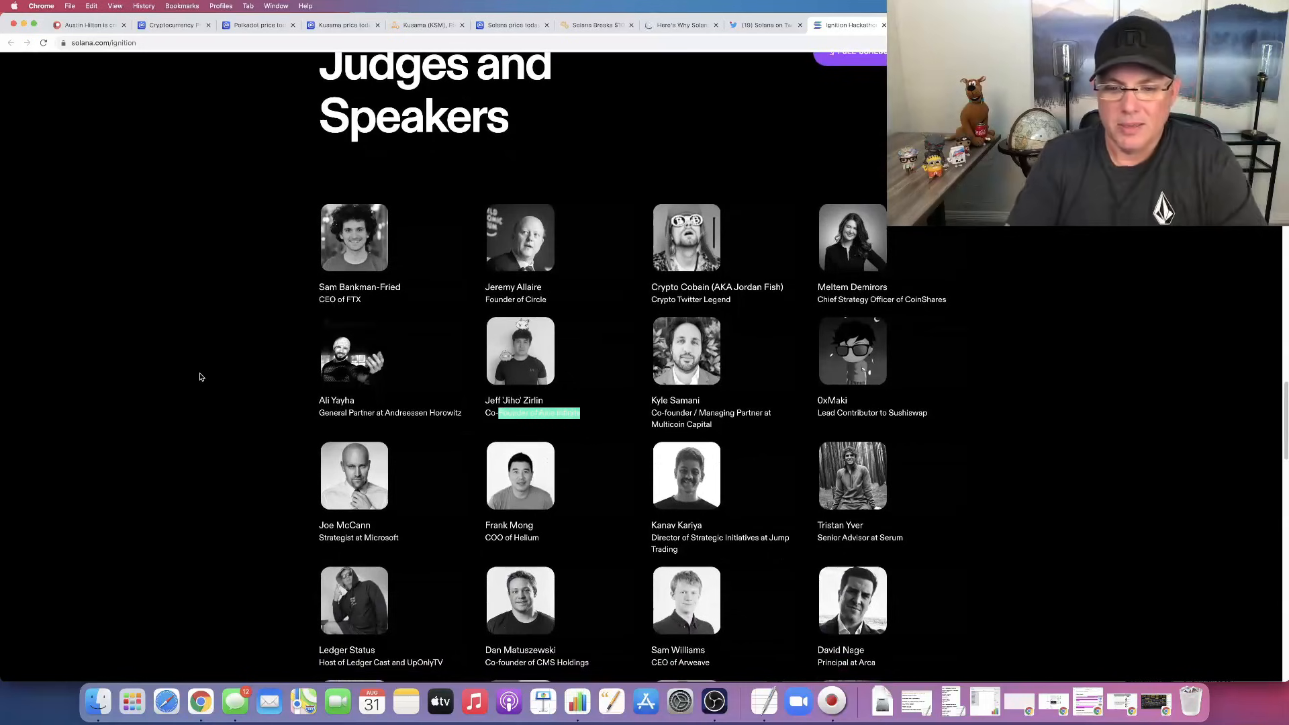
scroll(up, 3)
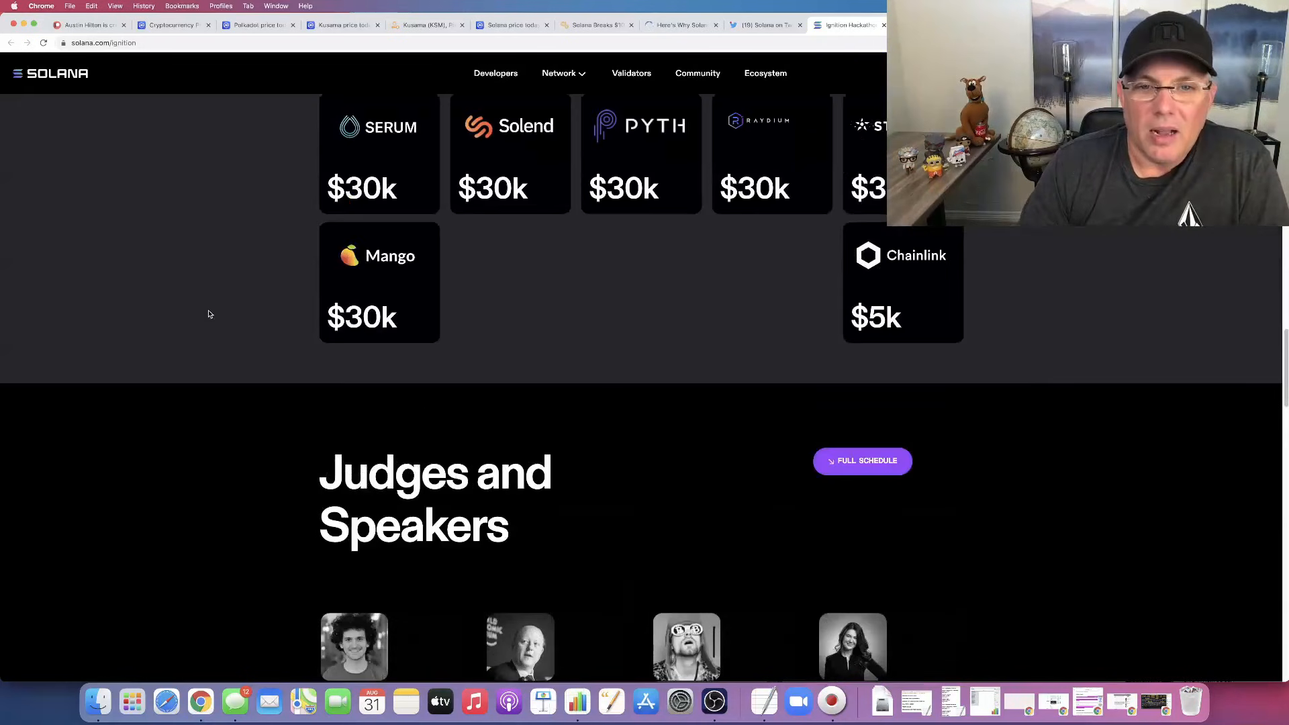
scroll(up, 3)
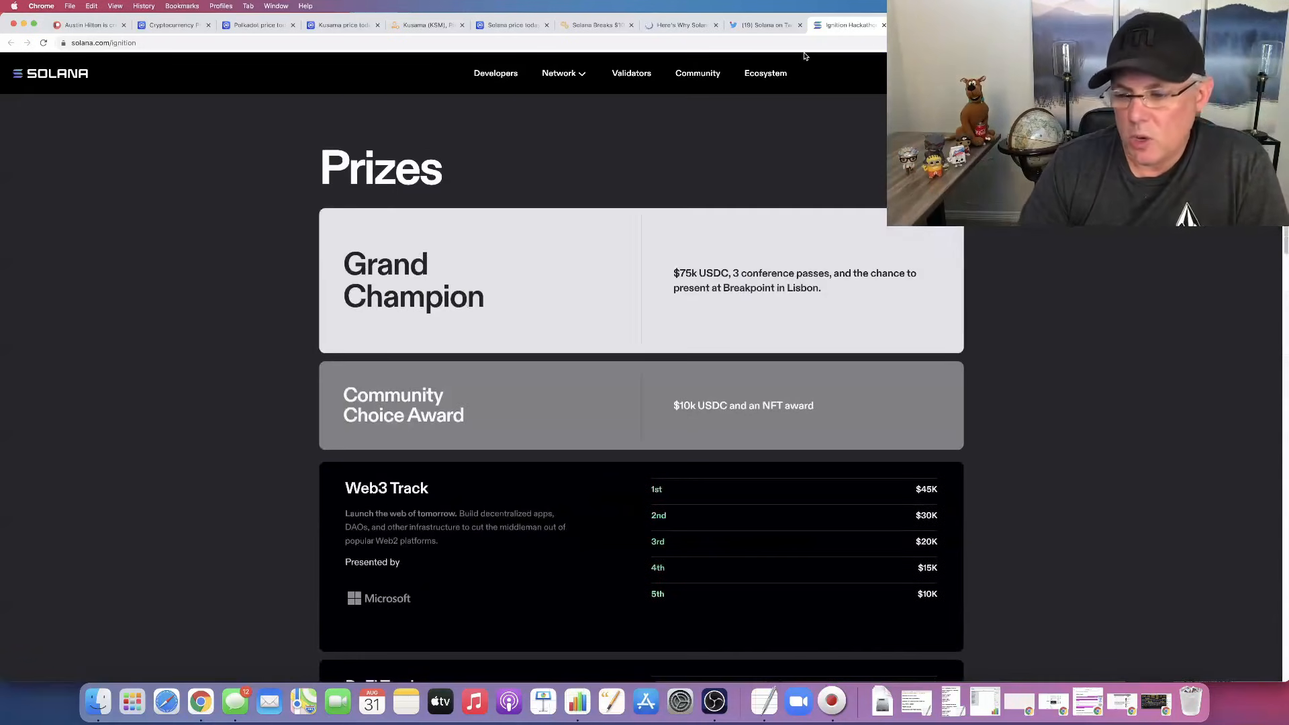
mouse_move(774, 56)
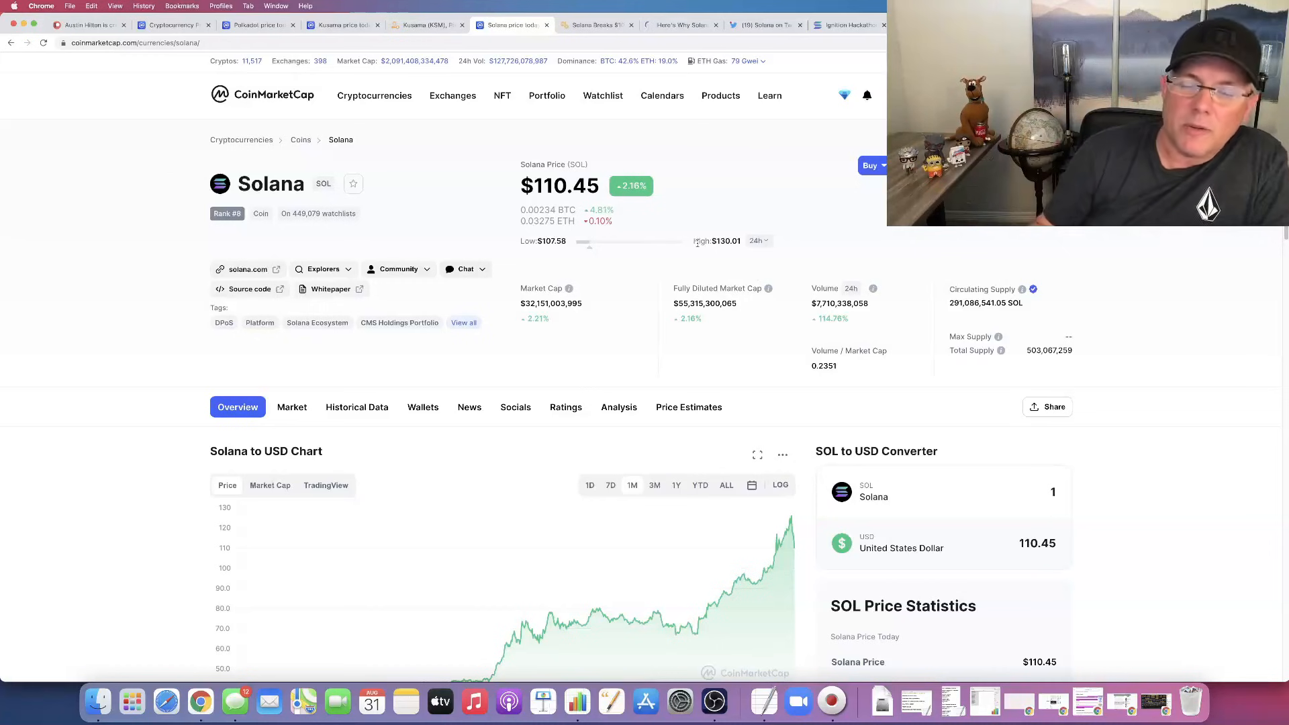
Step: Back on CoinMarketCap, mark SOL's 24-hour high of $130.01
double_click(719, 240)
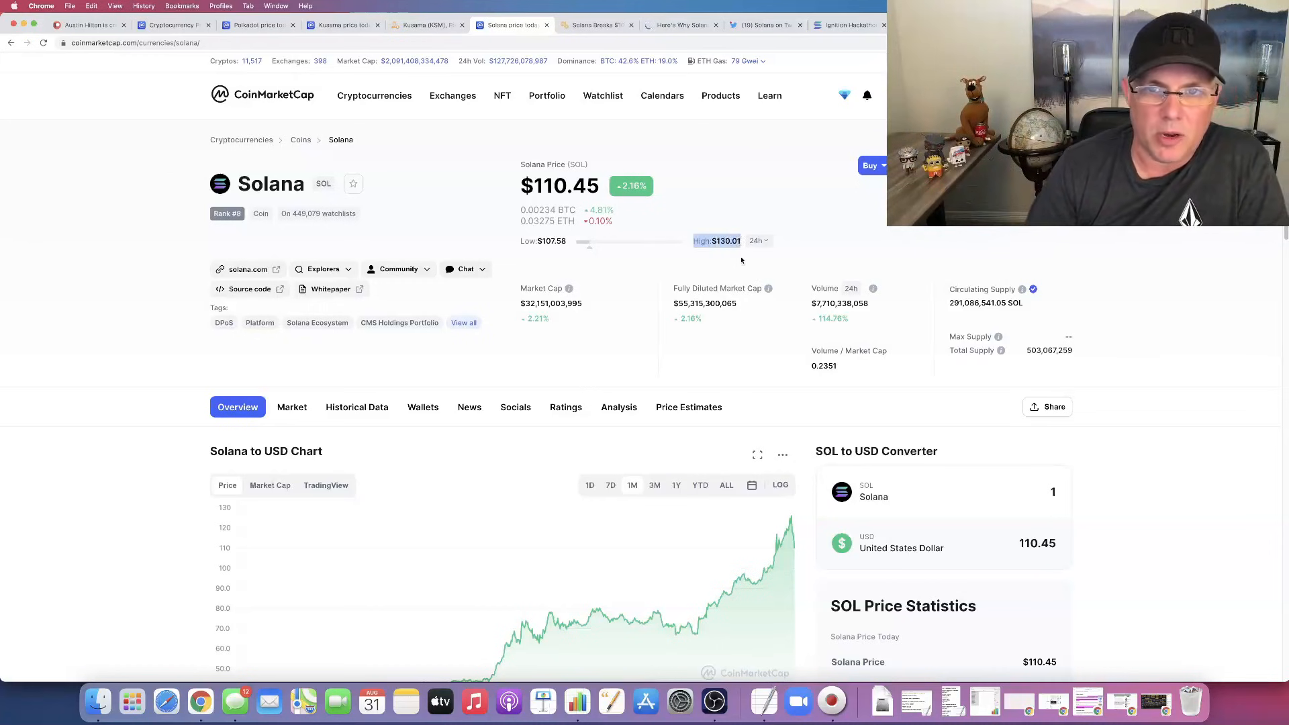
Step: Check the Ignition hackathon dates Aug 31 – Oct 8, 2021, then return to the Crypto Briefing article
click(847, 25)
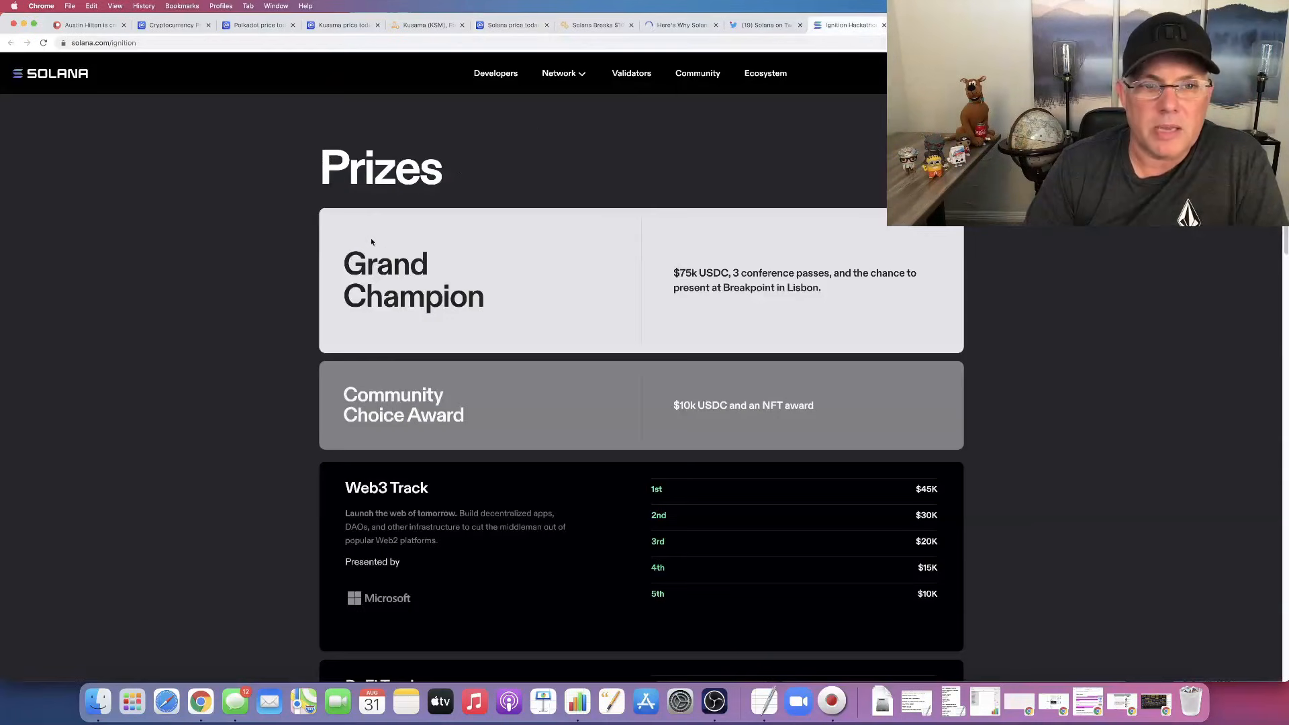
scroll(up, 3)
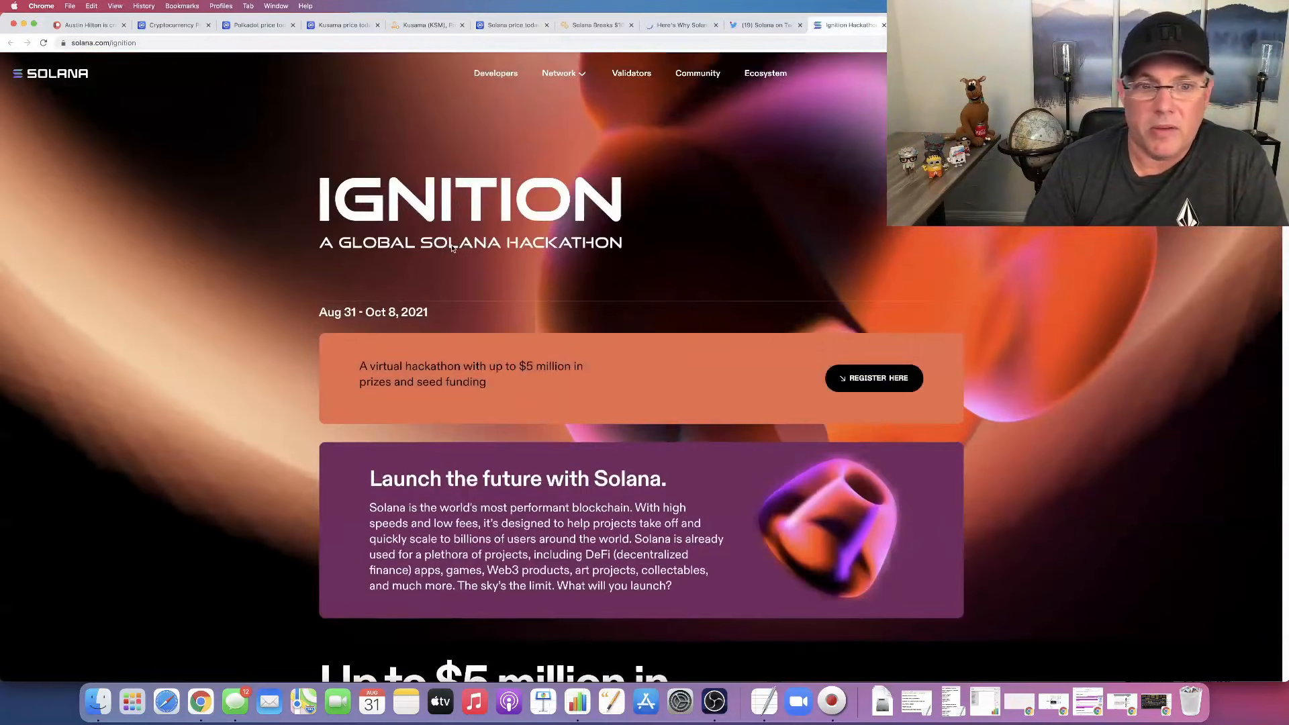
scroll(down, 3)
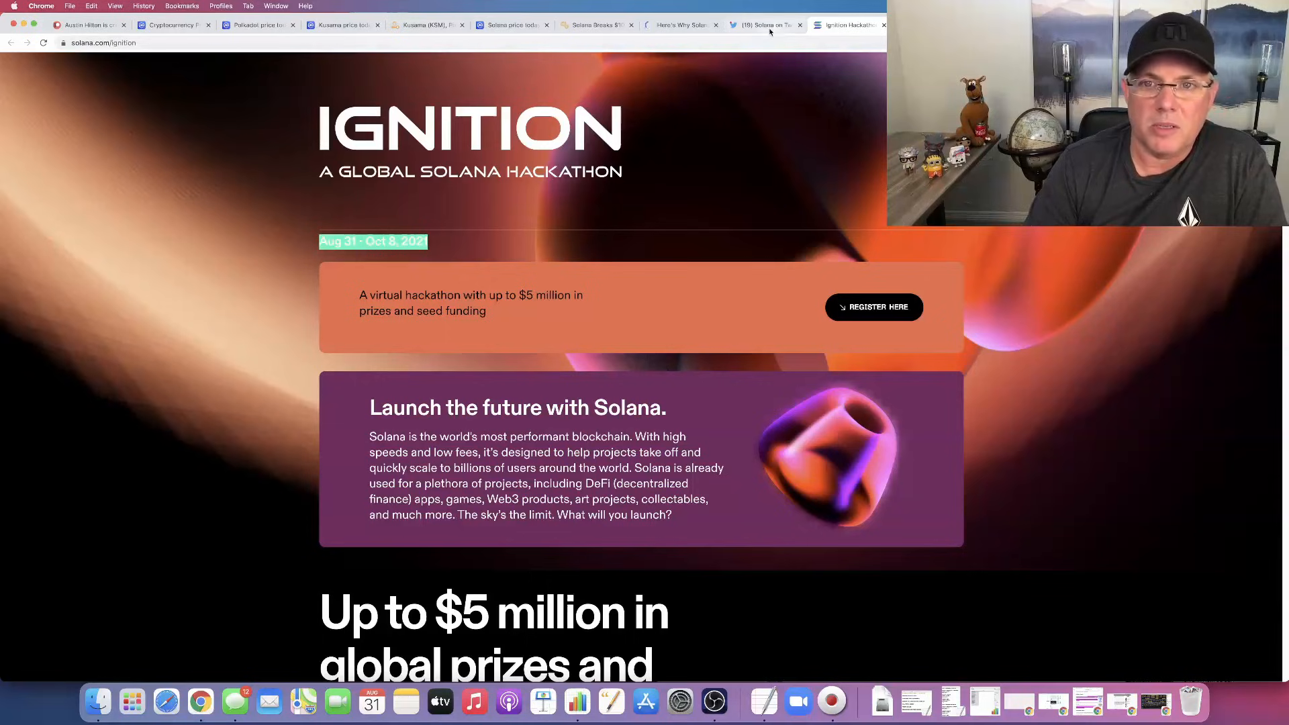
click(764, 25)
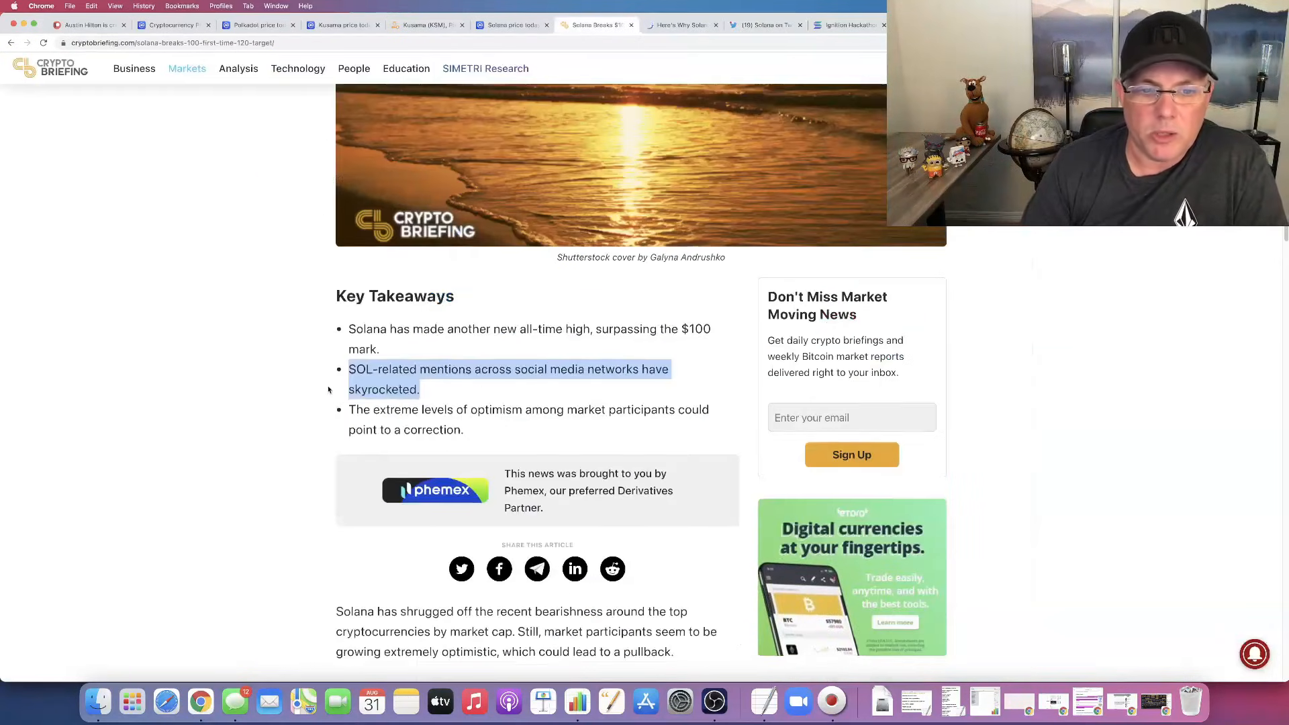
Step: Revisit the Nasdaq article's 'So what' section on Ignition speculation, then return to CoinMarketCap
scroll(down, 3)
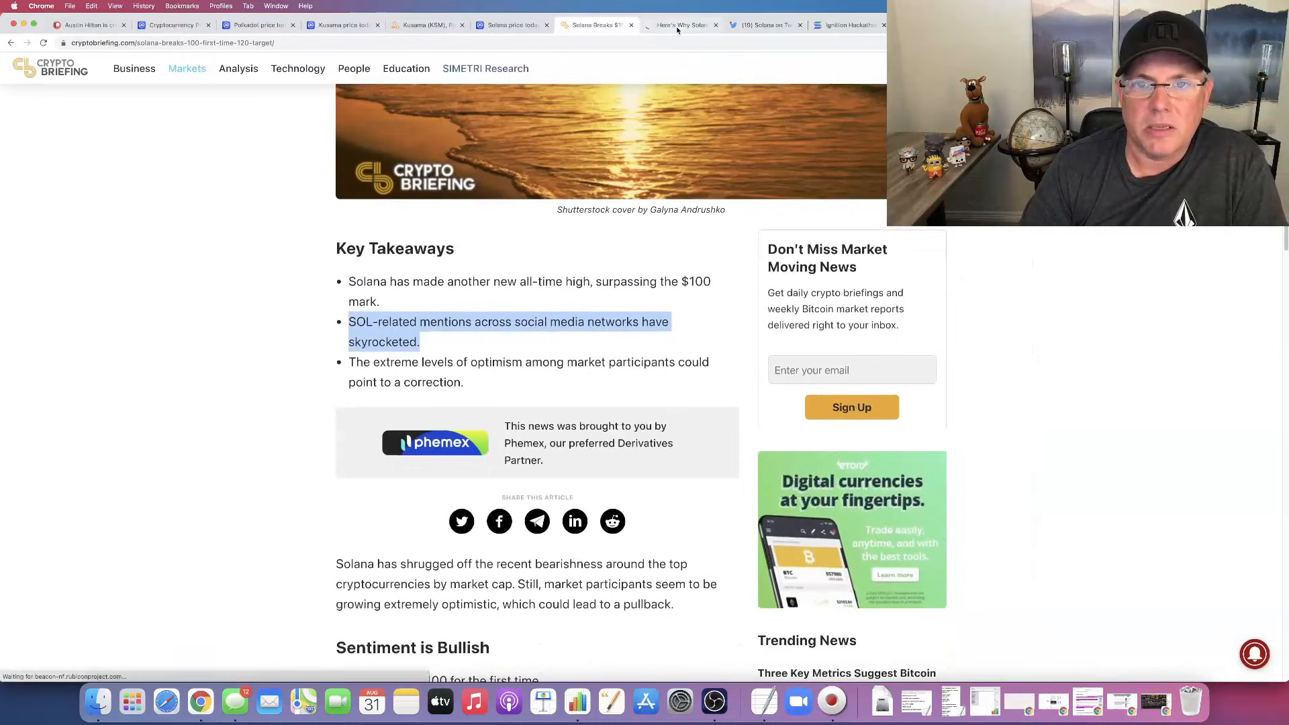
click(682, 25)
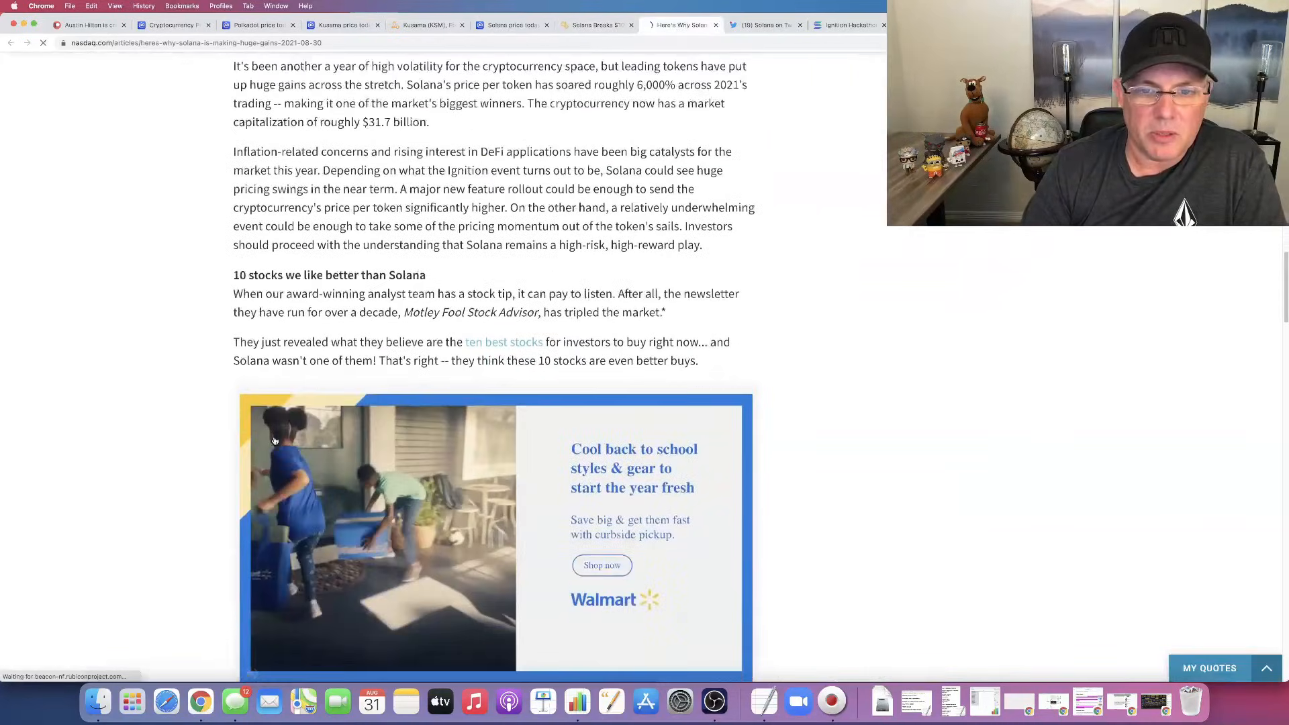
scroll(up, 3)
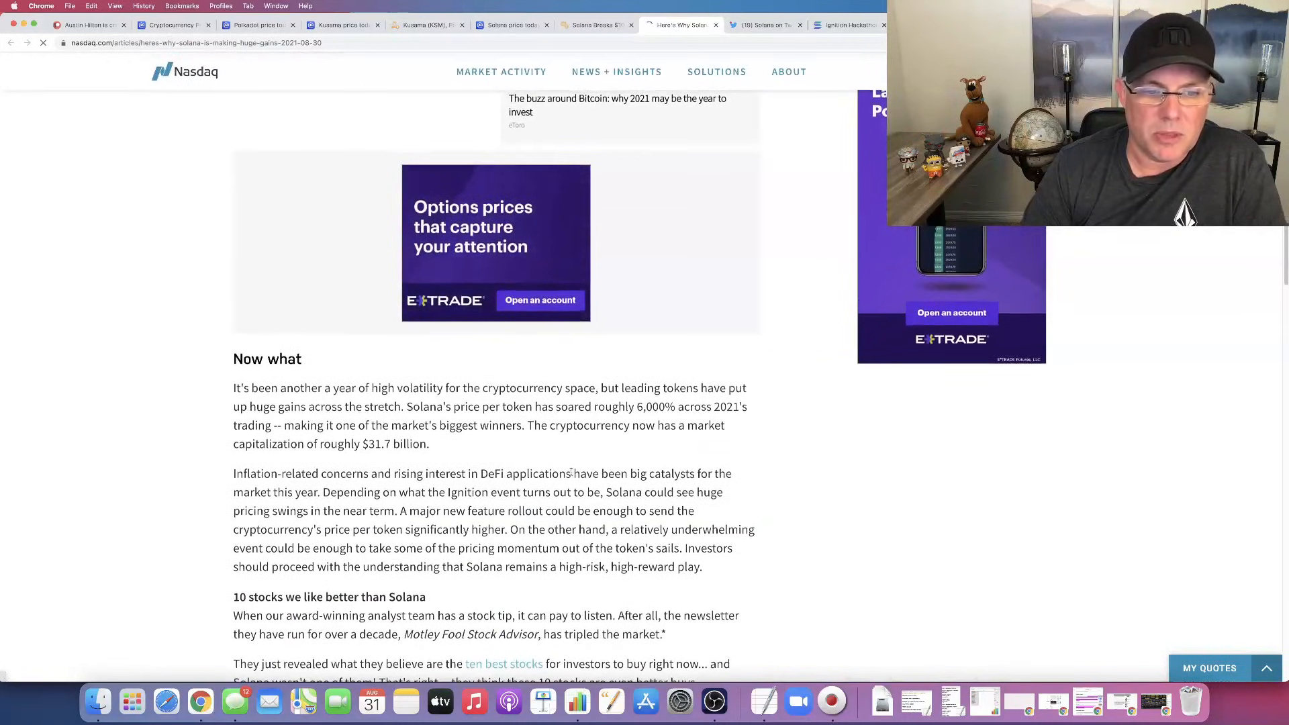
scroll(up, 3)
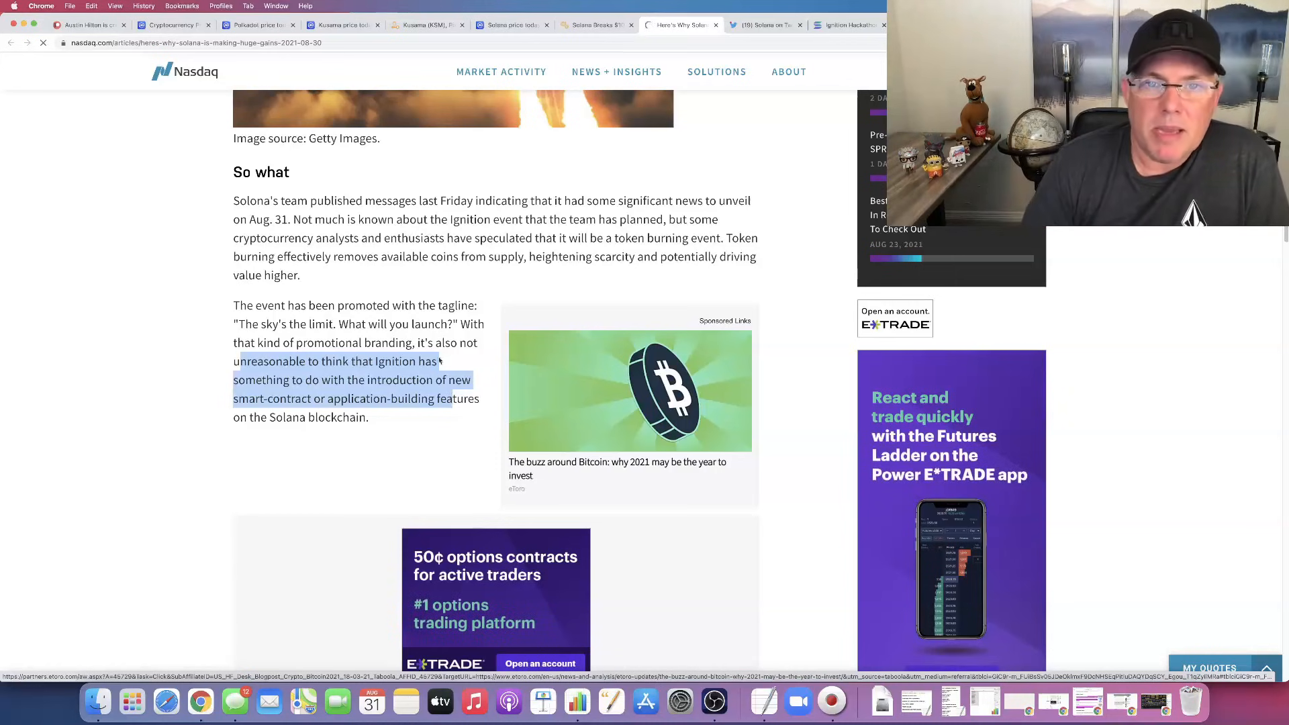
click(510, 25)
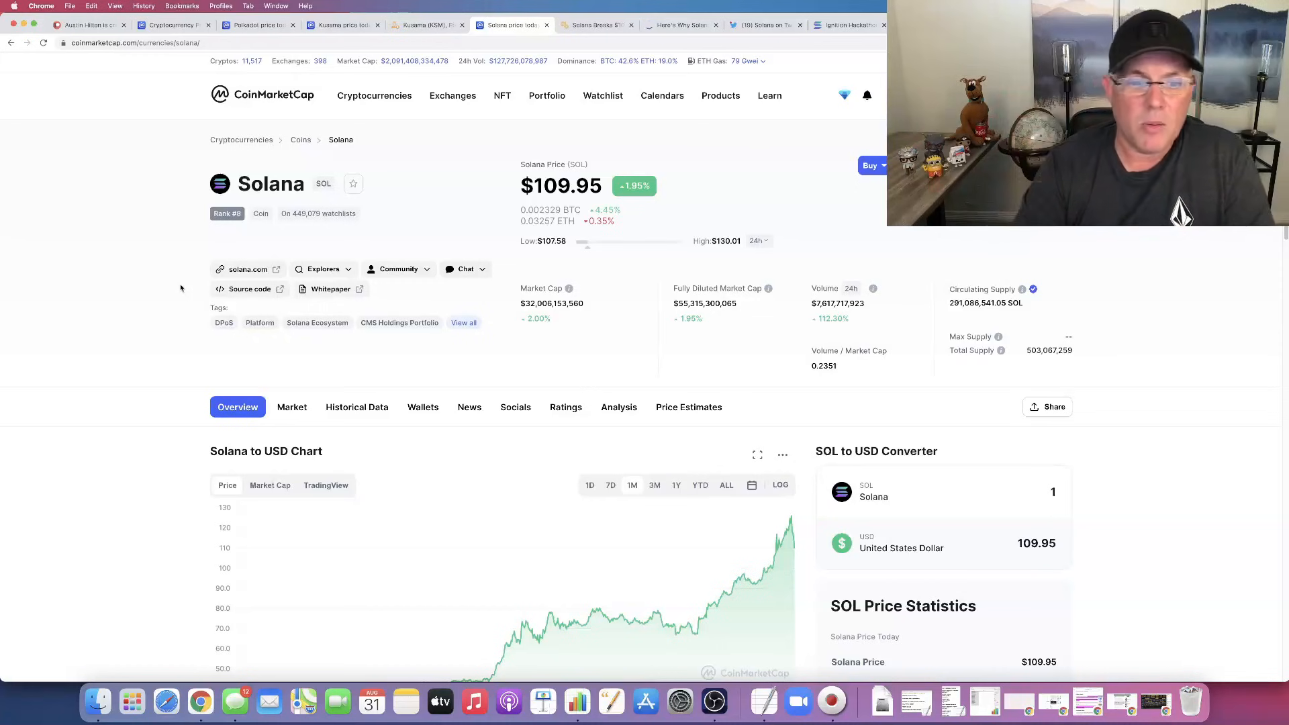
Step: Examine the Solana to USD chart narrowed to August's steep mid-month climb
scroll(down, 3)
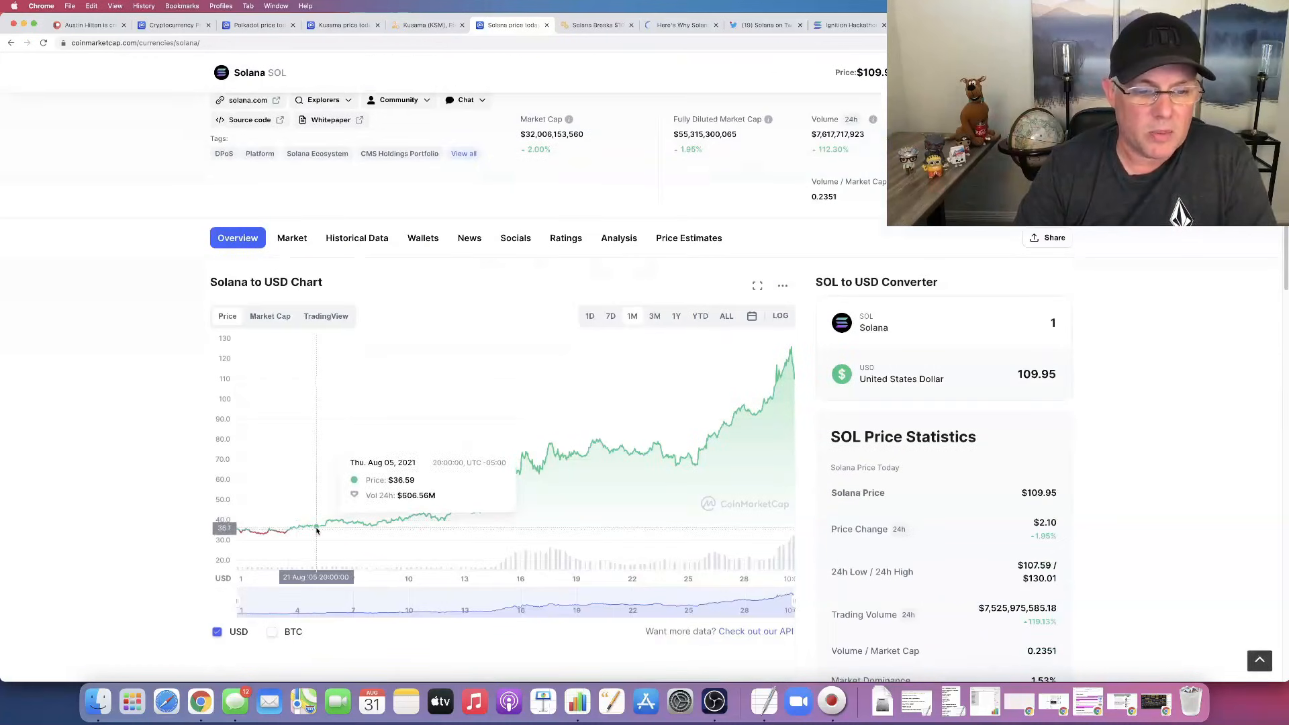
mouse_move(345, 523)
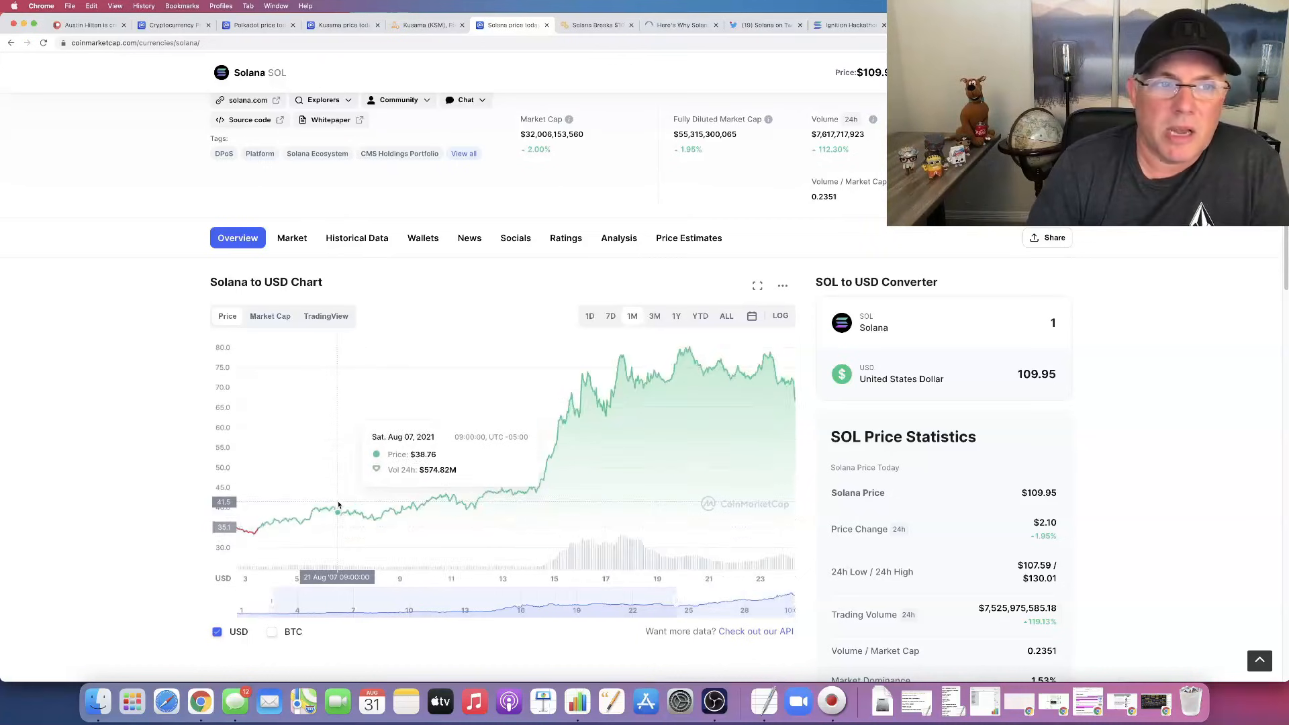
scroll(up, 3)
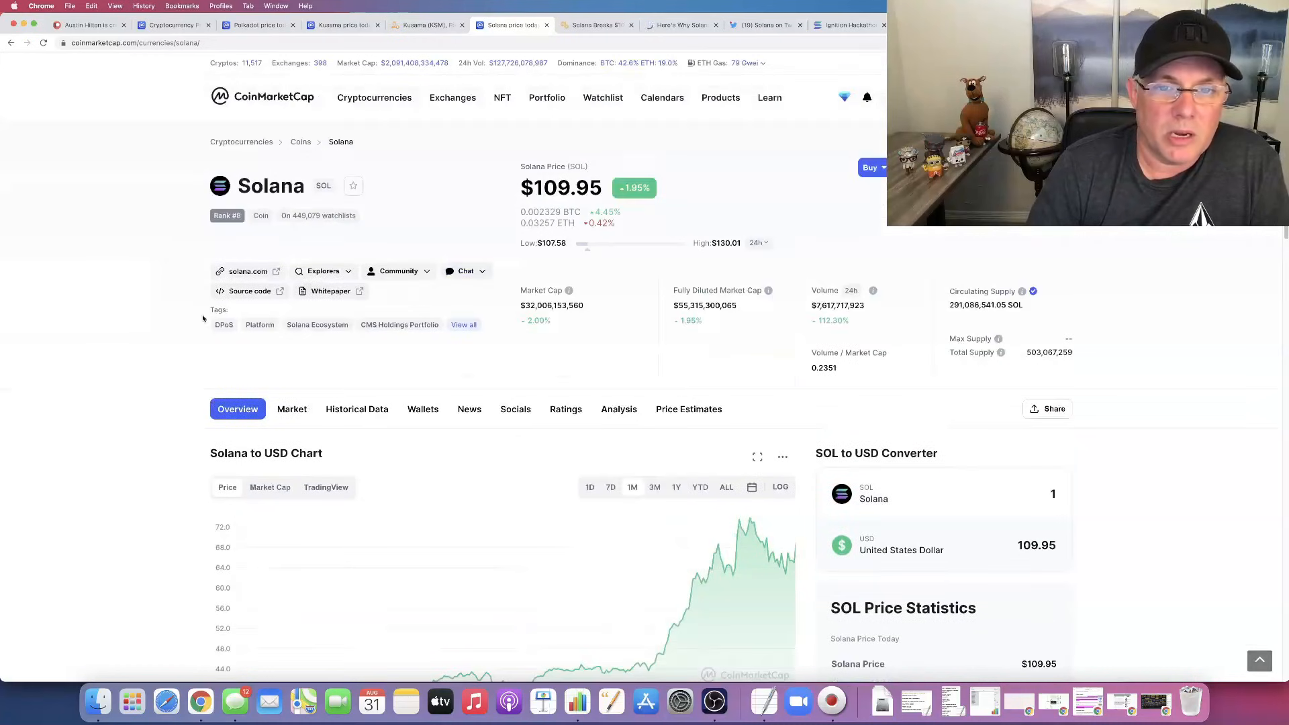